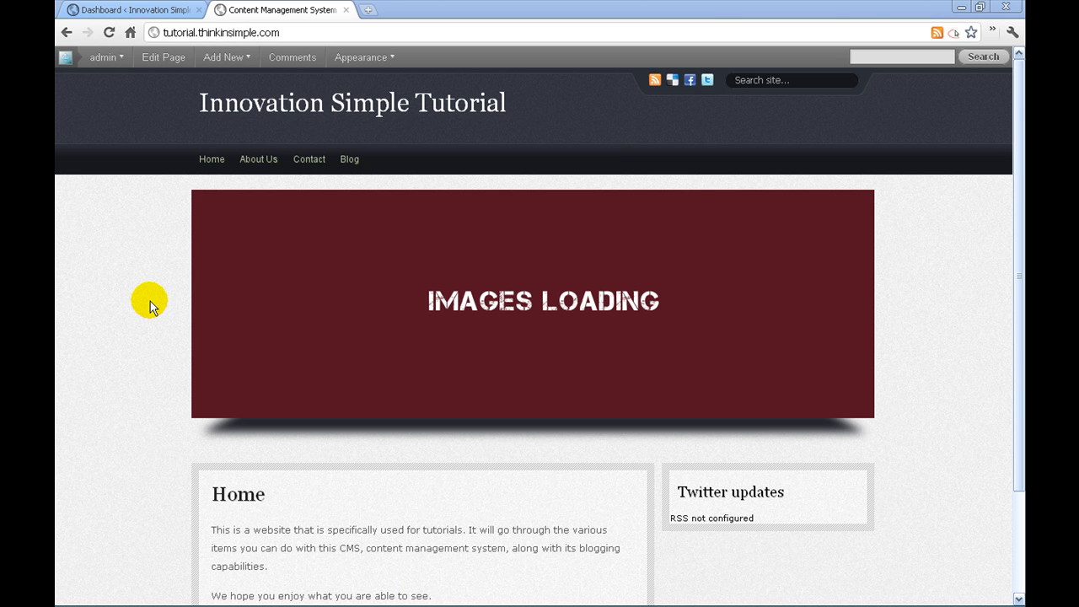
mouse_move(128, 267)
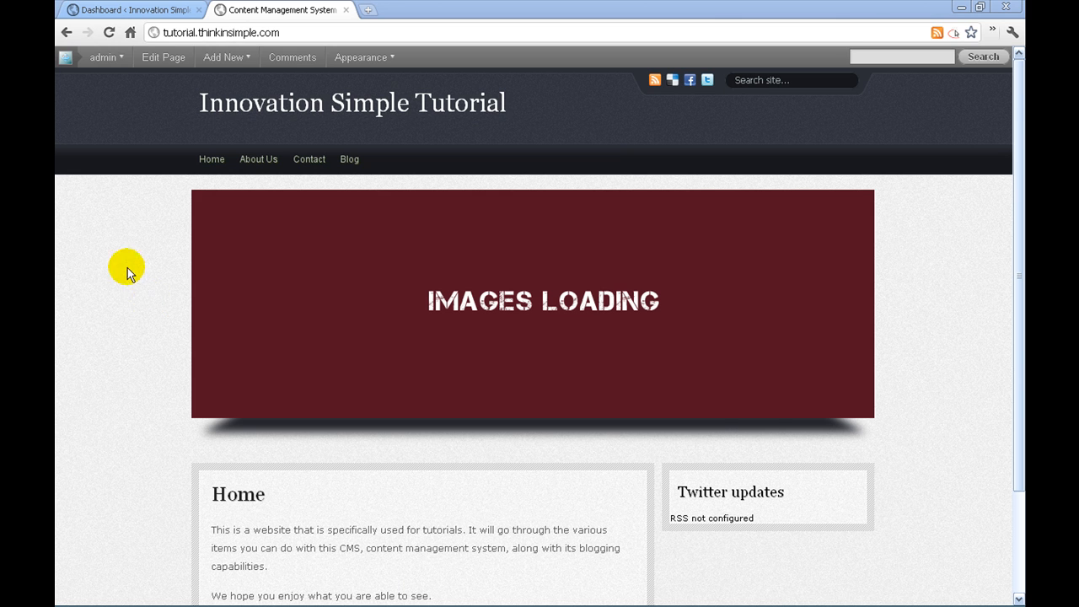
Switch from the live Innovation Simple Tutorial homepage to the WordPress admin Dashboard.
click(130, 9)
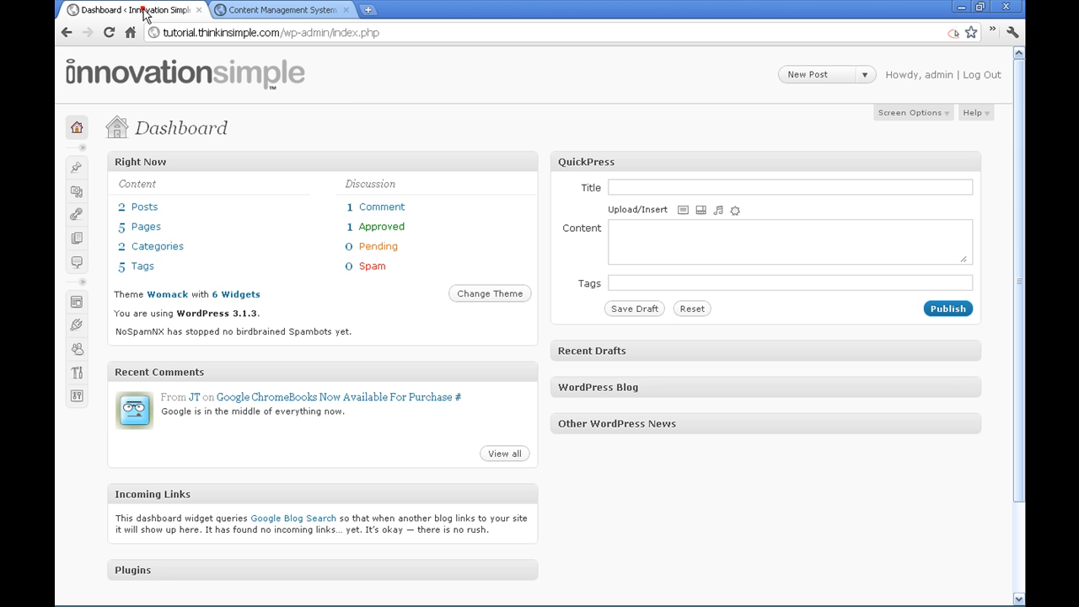
mouse_move(330, 112)
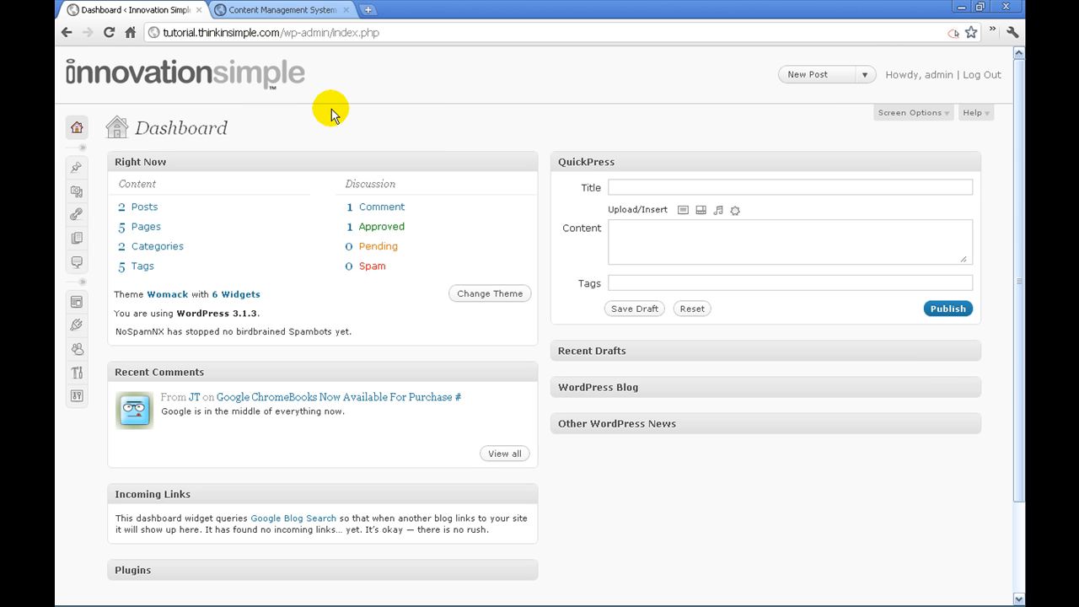
mouse_move(336, 110)
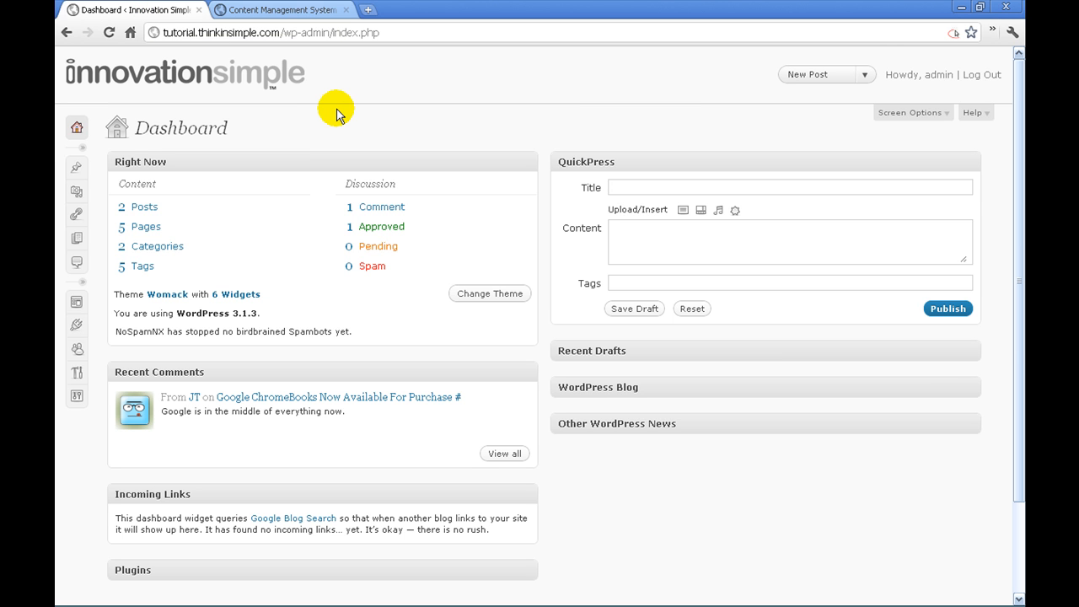
mouse_move(164, 258)
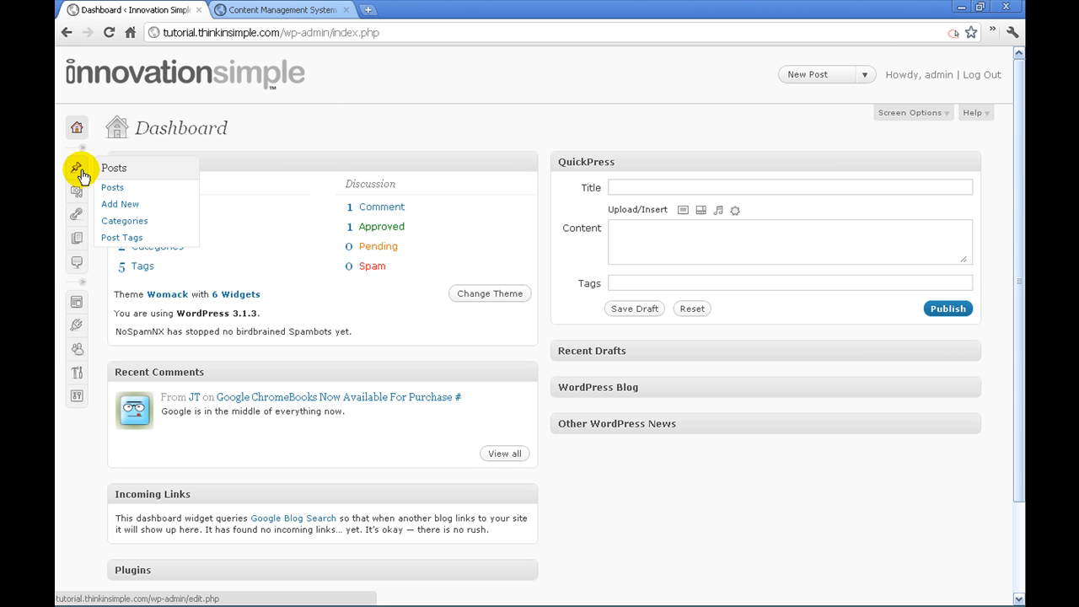
Create a new post titled 'How To Add A New Picture' with placeholder body text 'hljfaljfd'.
click(120, 204)
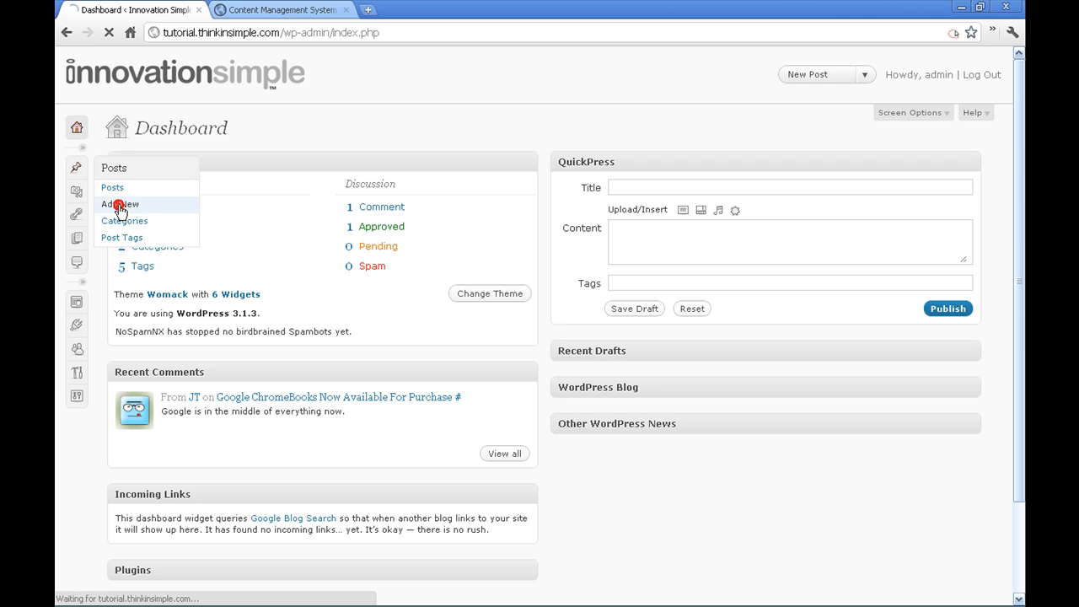
click(120, 204)
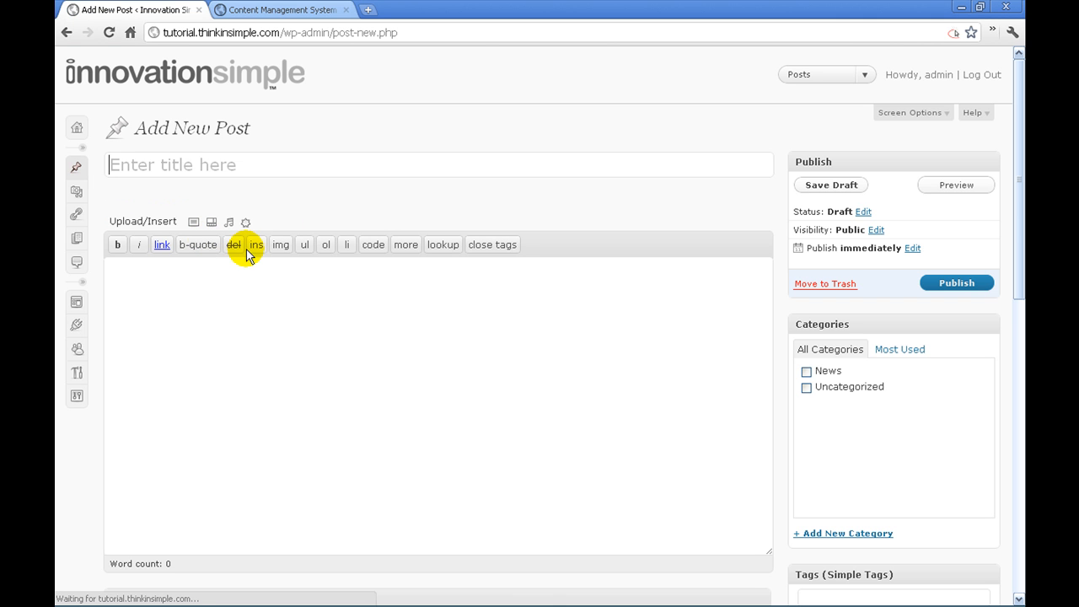
text(How To Add)
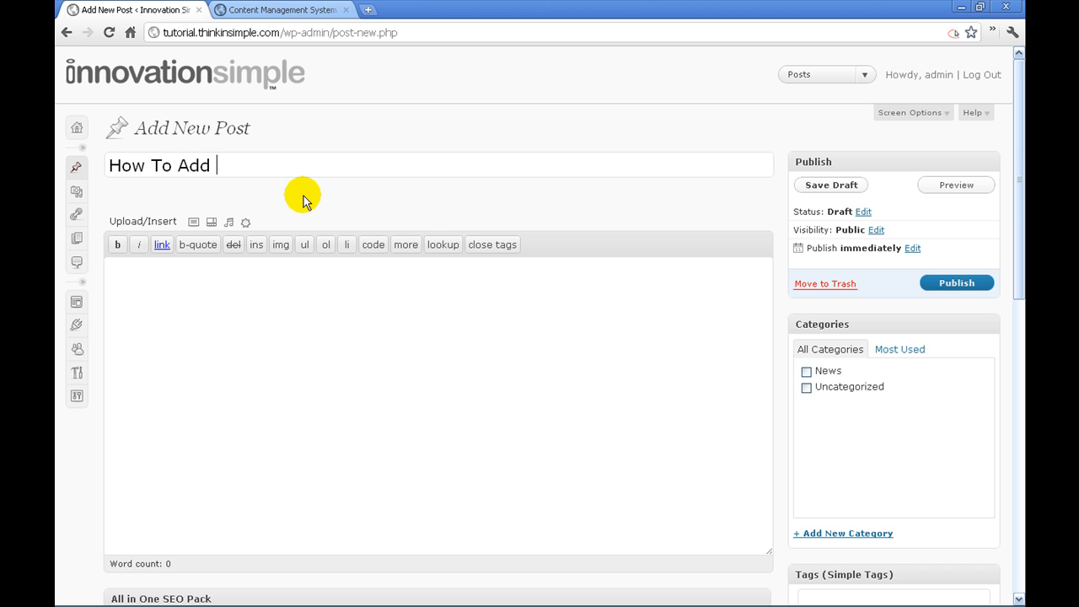
text(A Ne)
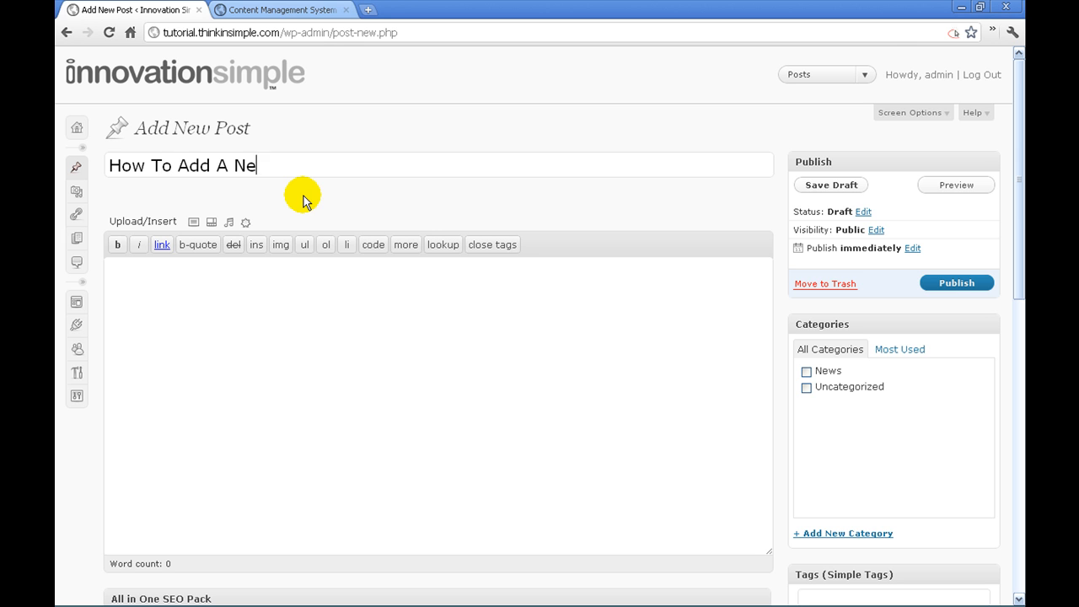
text(w Picture)
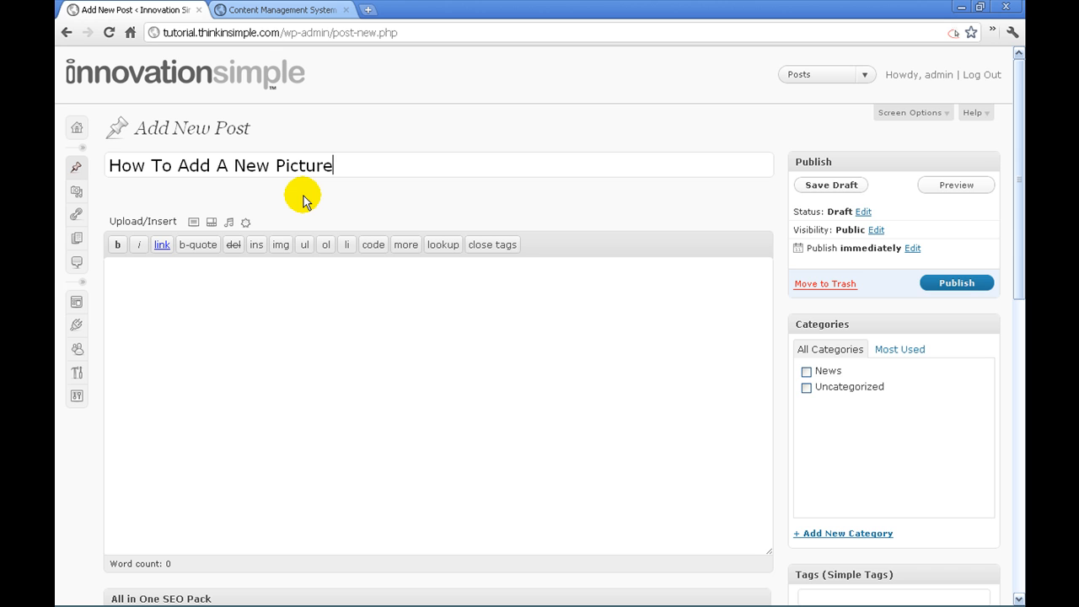
text(hljfaljfdla)
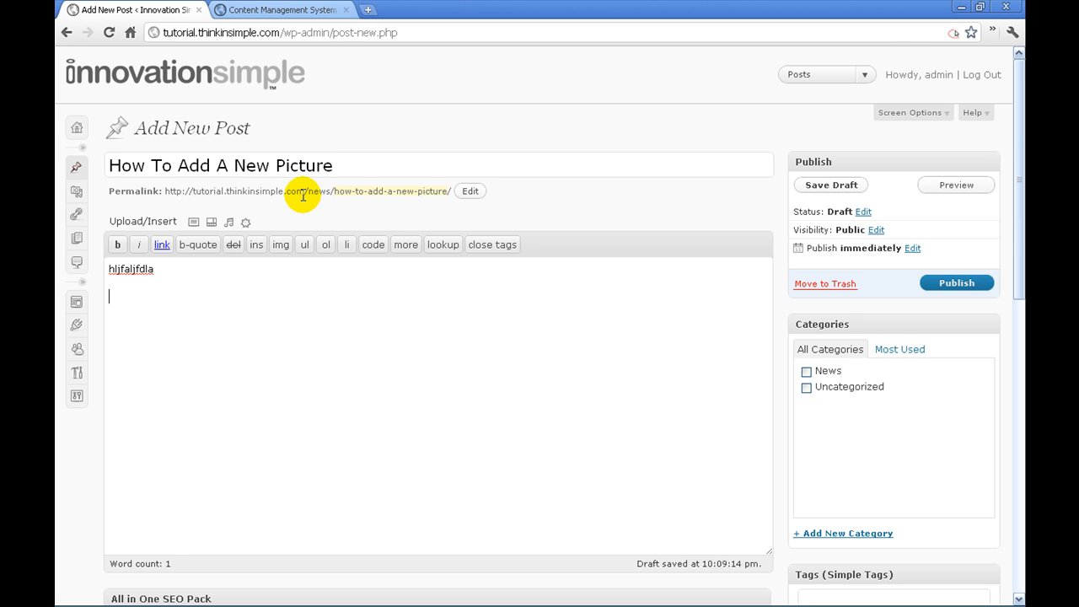
mouse_move(320, 323)
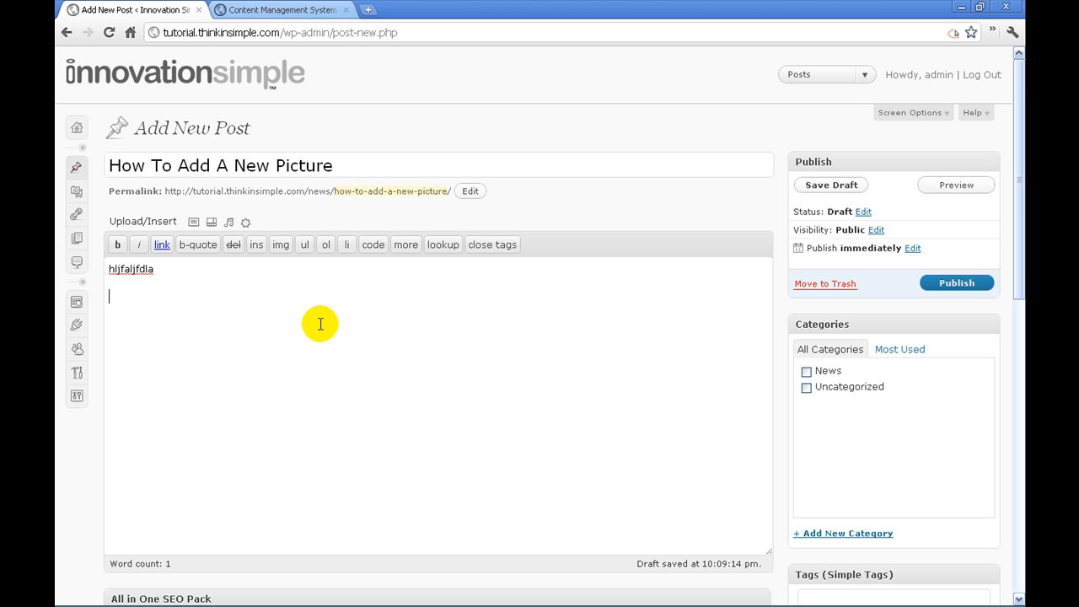
mouse_move(317, 402)
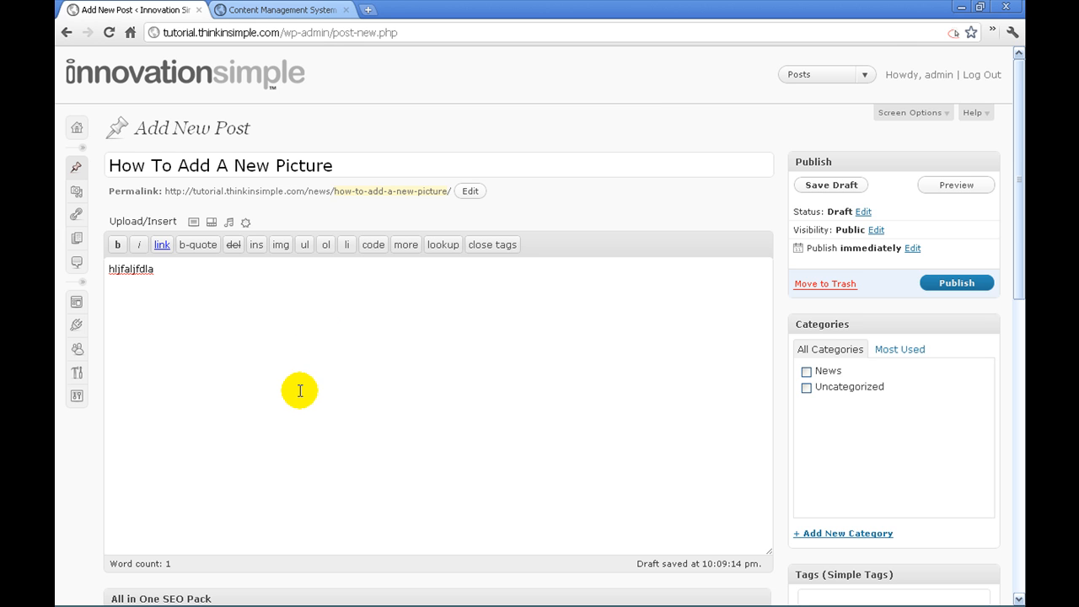
mouse_move(229, 348)
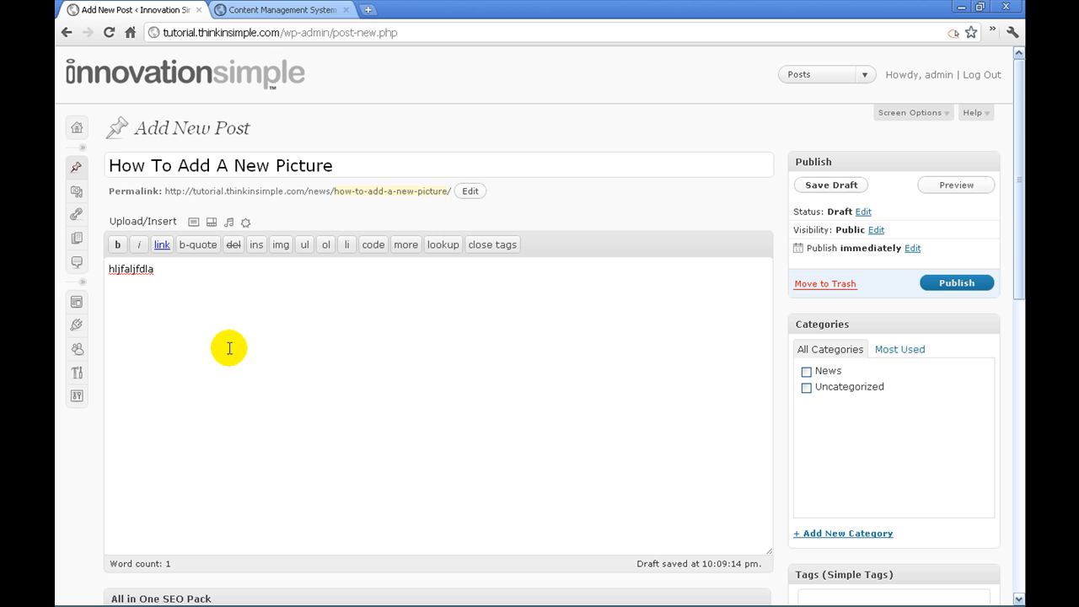
mouse_move(193, 222)
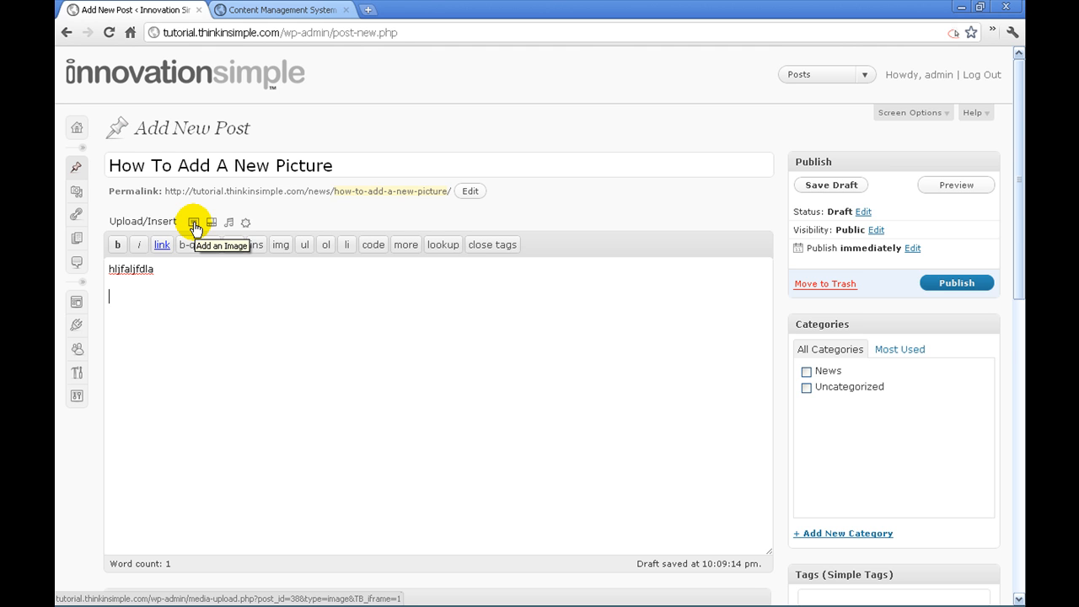
Open the Add an Image window to upload media from the computer.
click(194, 222)
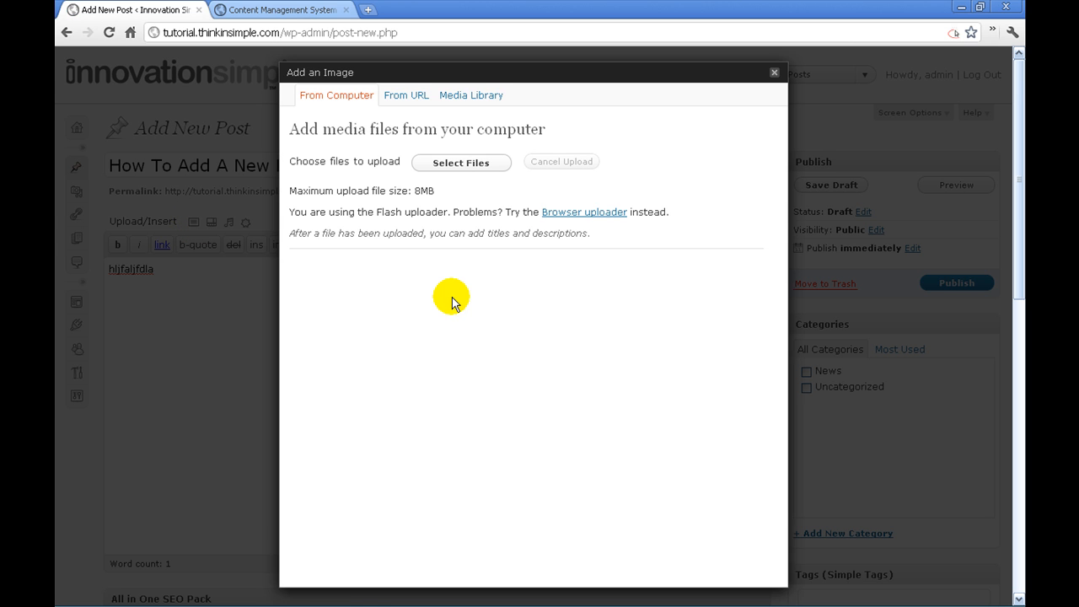
mouse_move(339, 122)
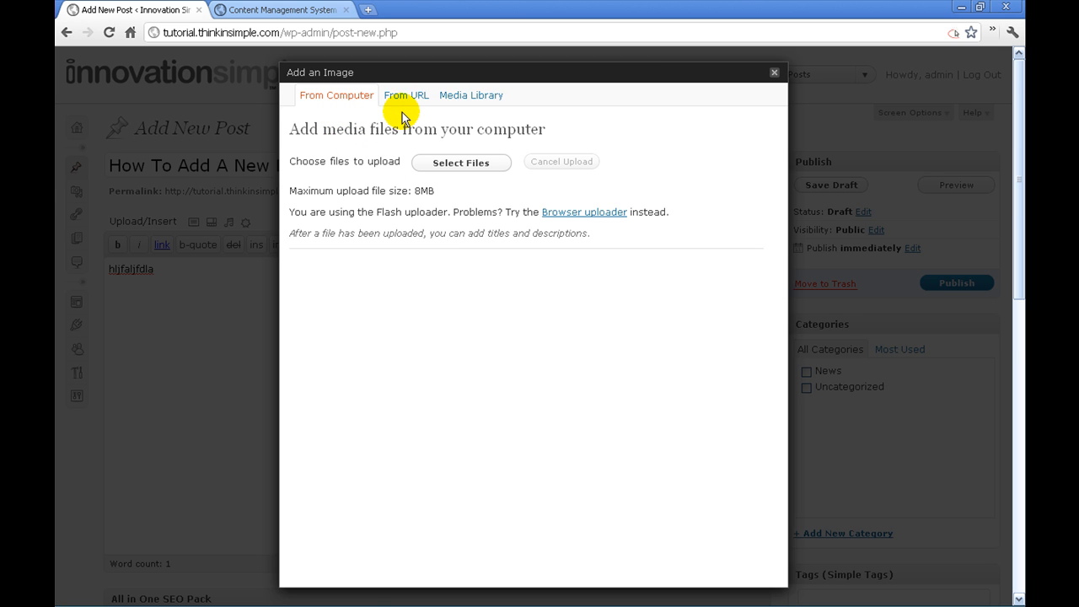
mouse_move(437, 114)
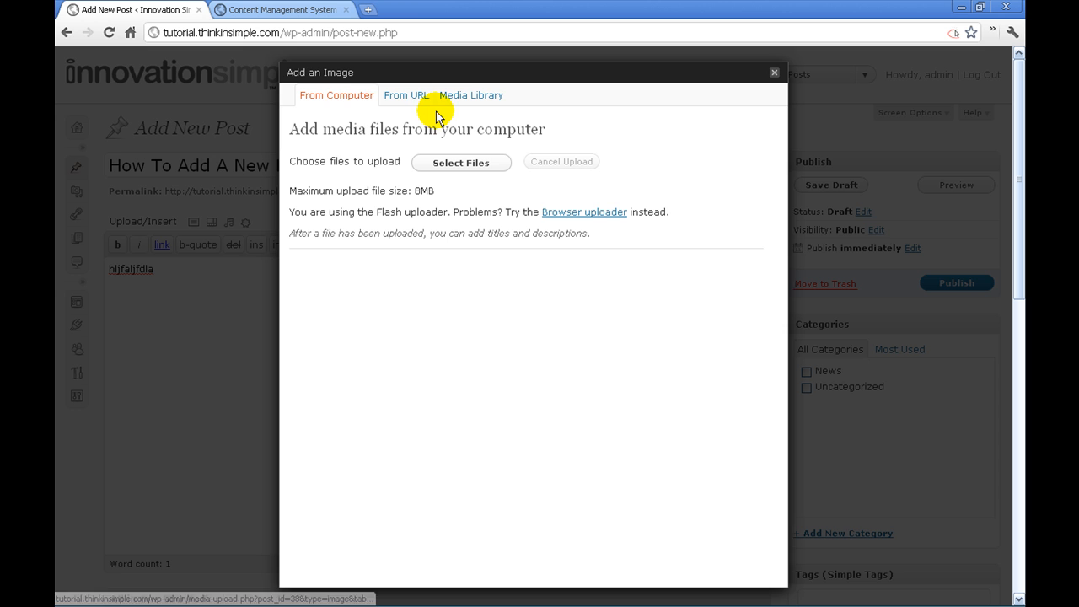
mouse_move(329, 109)
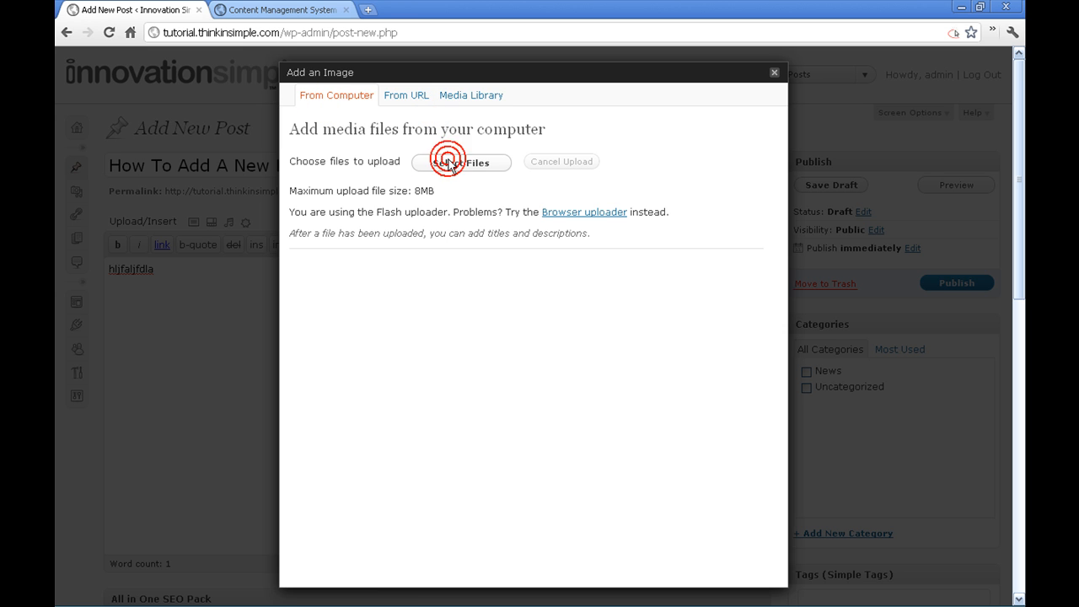
Upload The-Official-Innov-Logo image from the Innovation Simple folder.
click(460, 162)
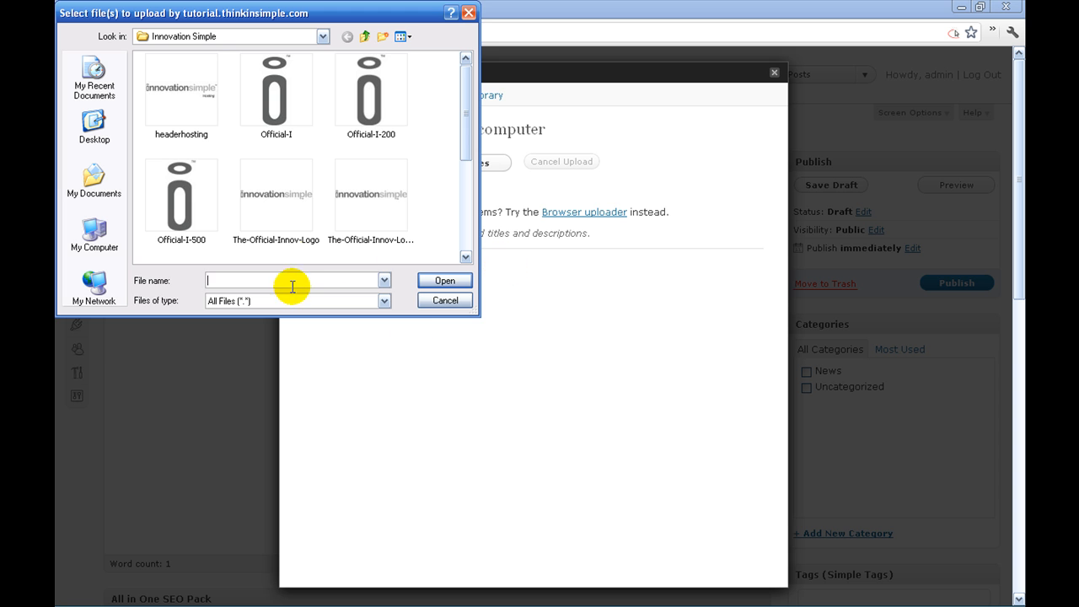
mouse_move(478, 312)
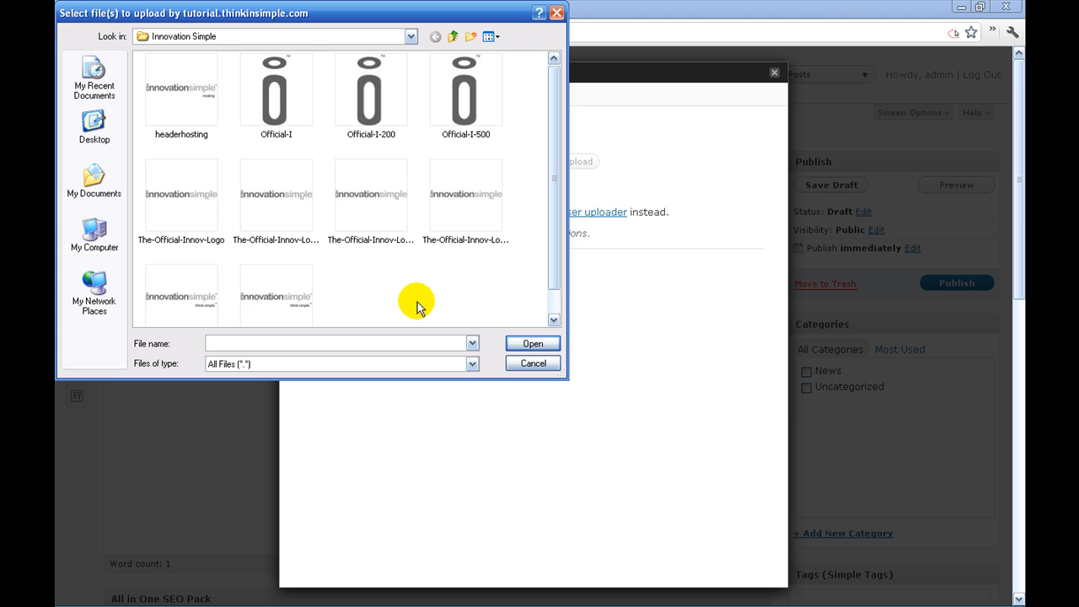
mouse_move(414, 301)
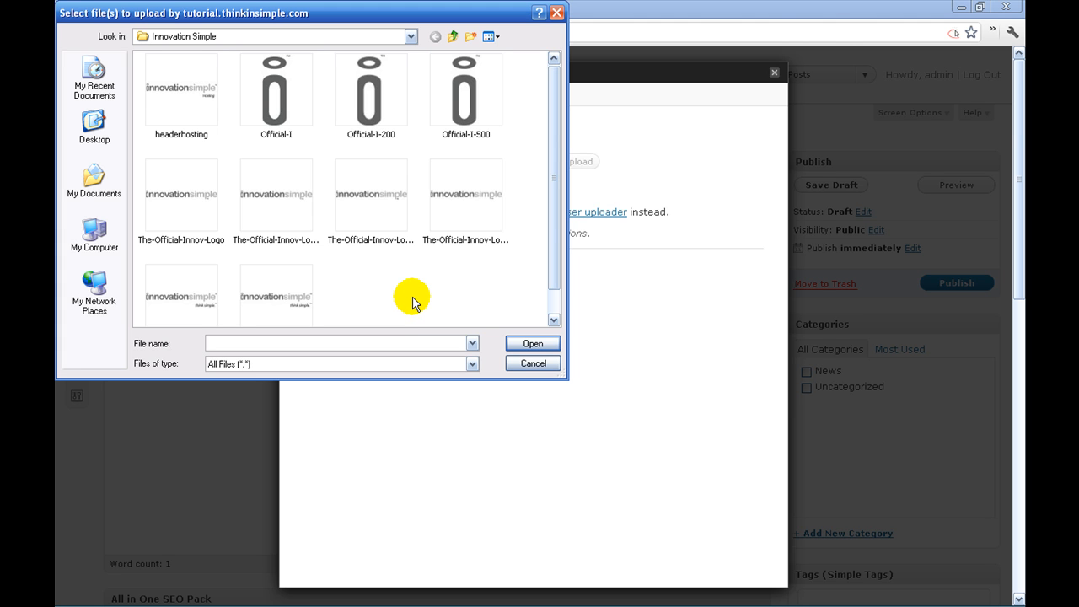
mouse_move(258, 224)
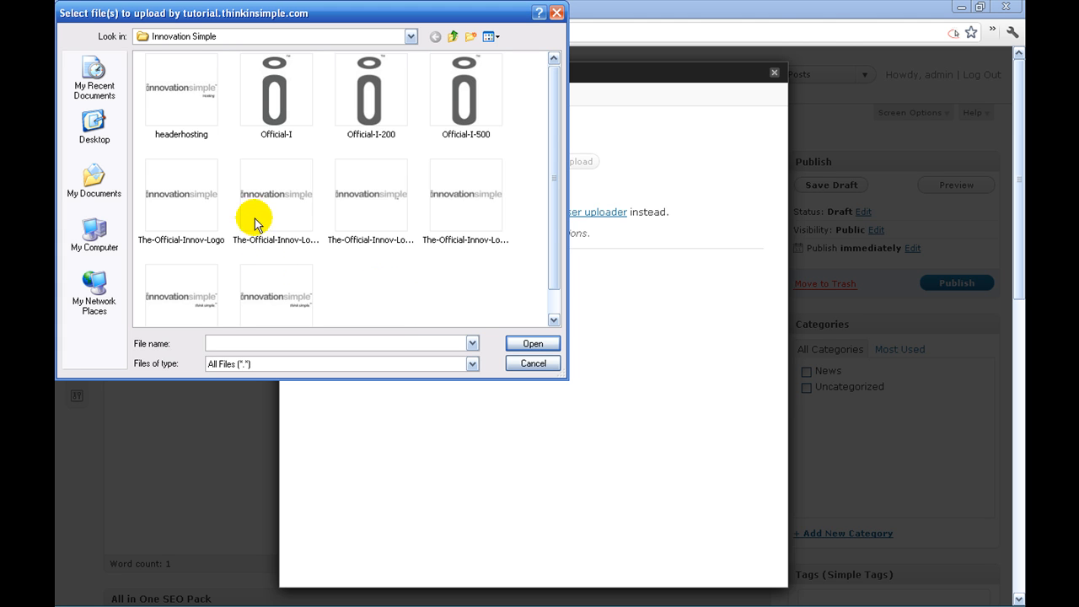
click(180, 195)
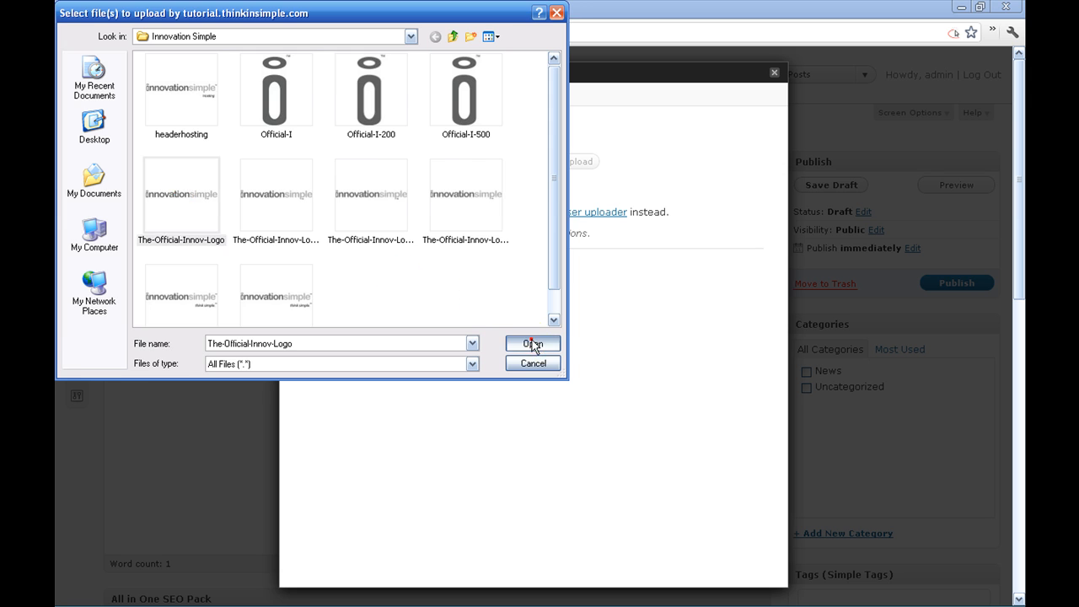
click(532, 343)
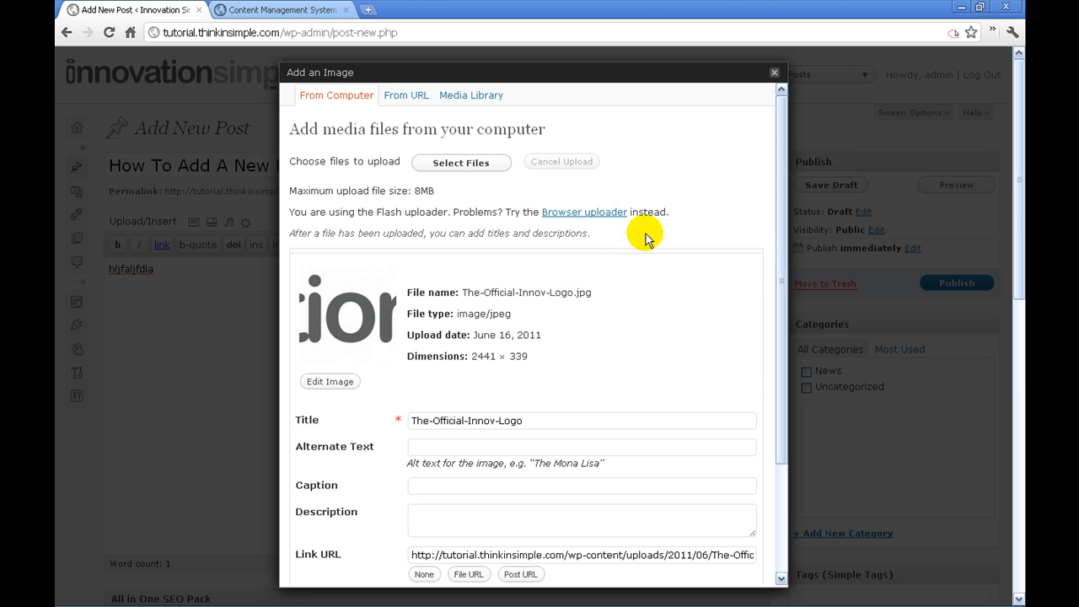
mouse_move(597, 342)
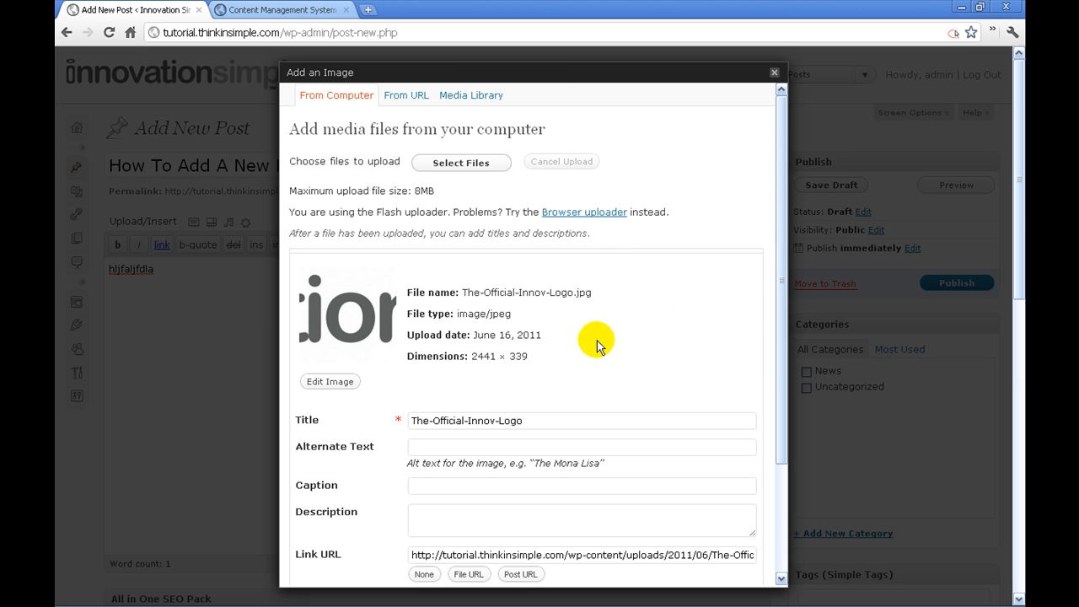
Reveal the logo's alignment and size options and activate the Alternate Text field.
scroll(down, 3)
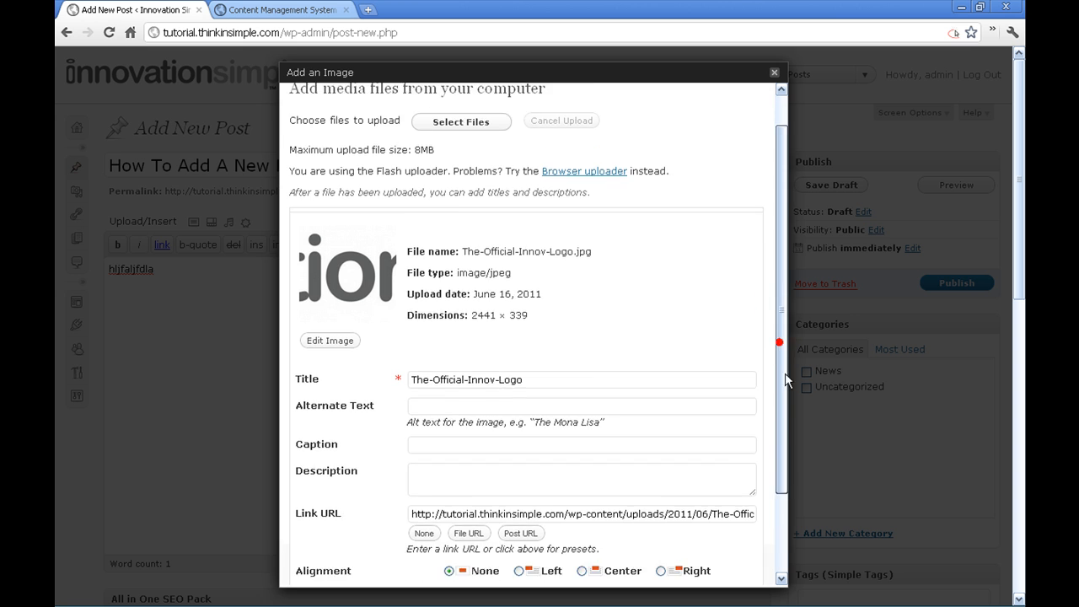
scroll(down, 3)
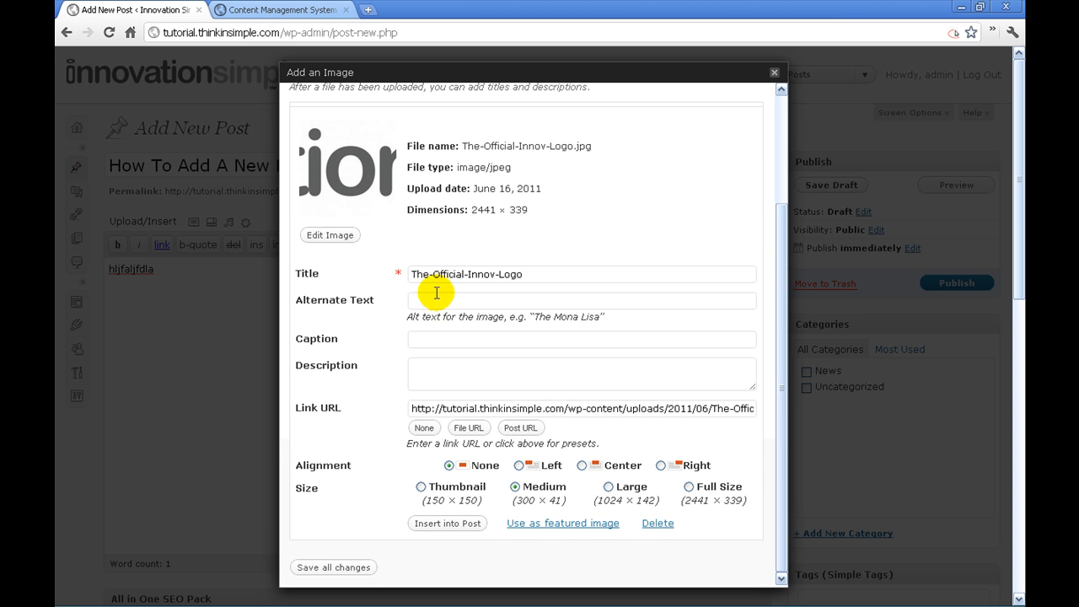
click(581, 300)
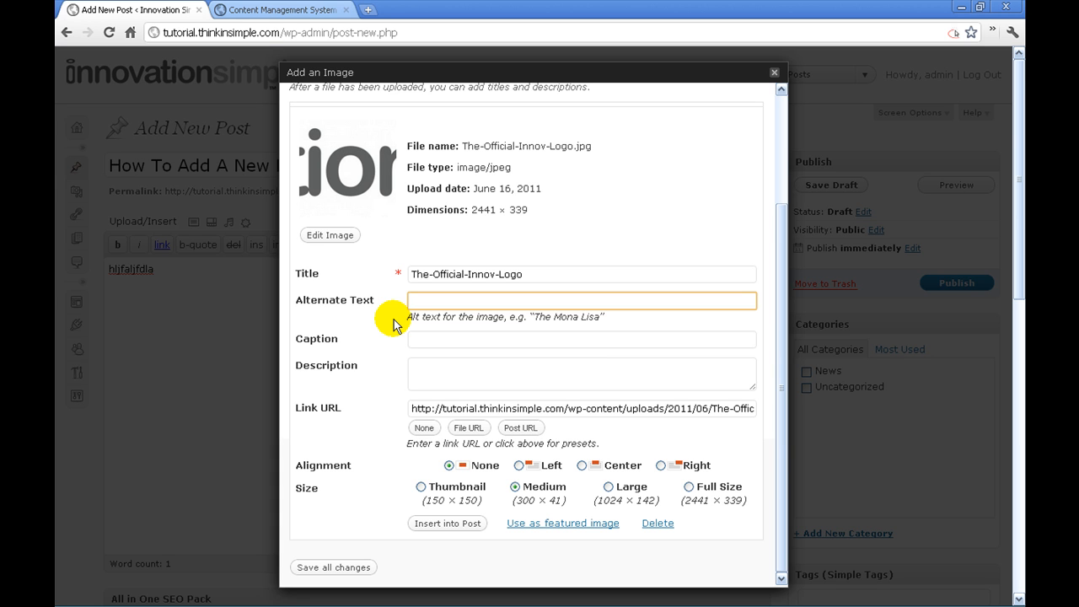
Enter 'Innovation Simple Logo' as the uploaded logo's alternate text.
click(582, 300)
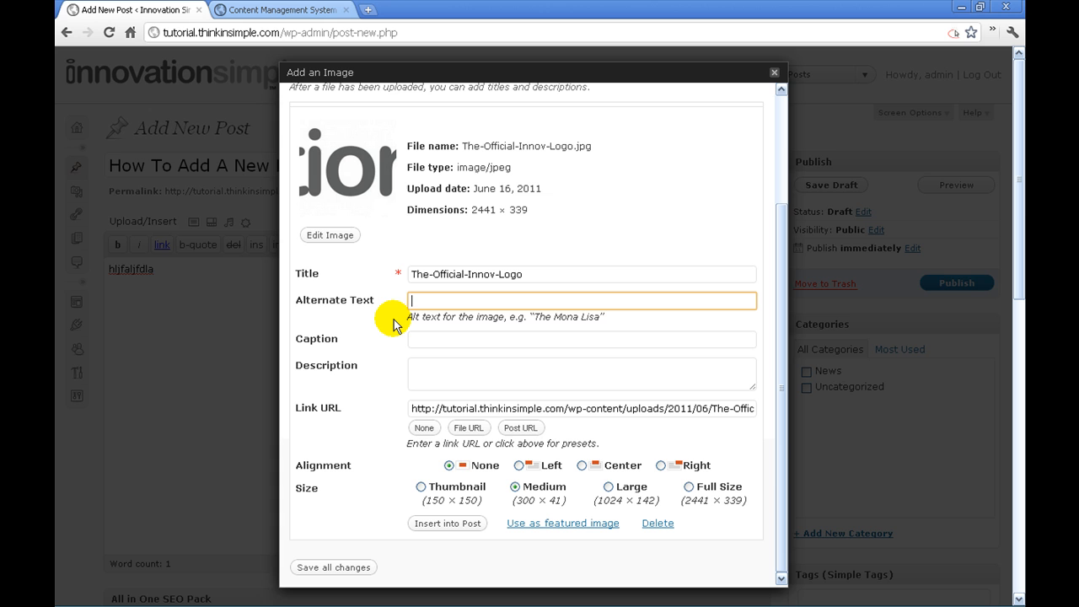
text(Innovati)
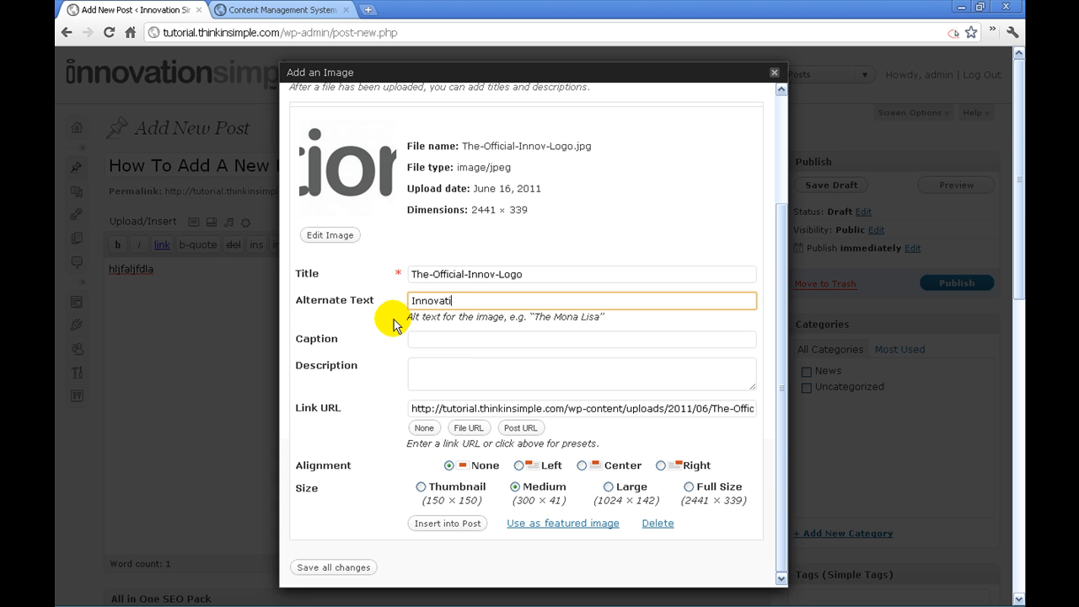
text(on Simple)
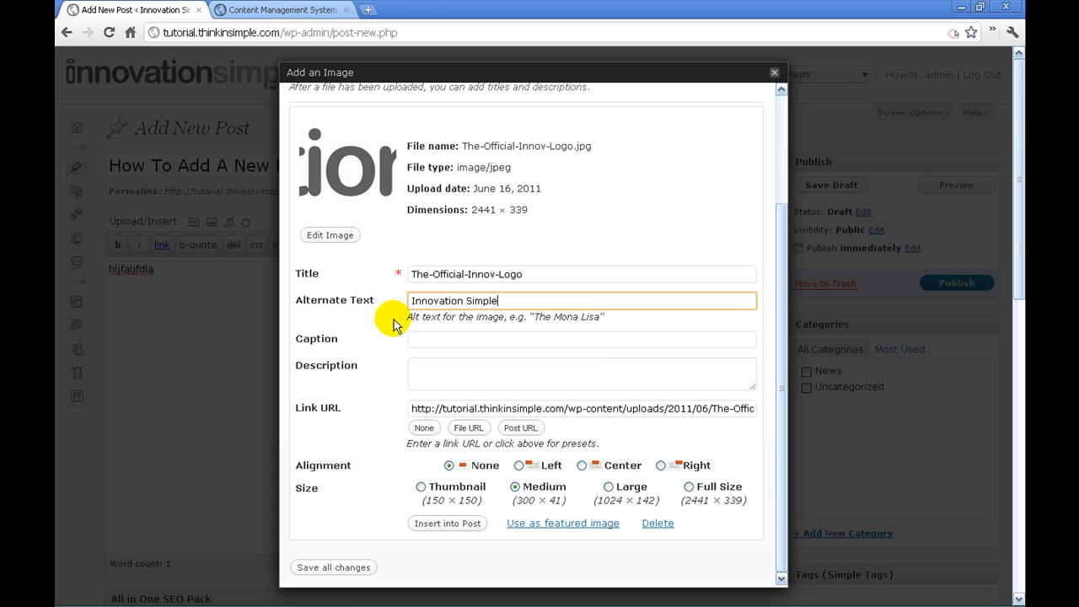
text(Logo)
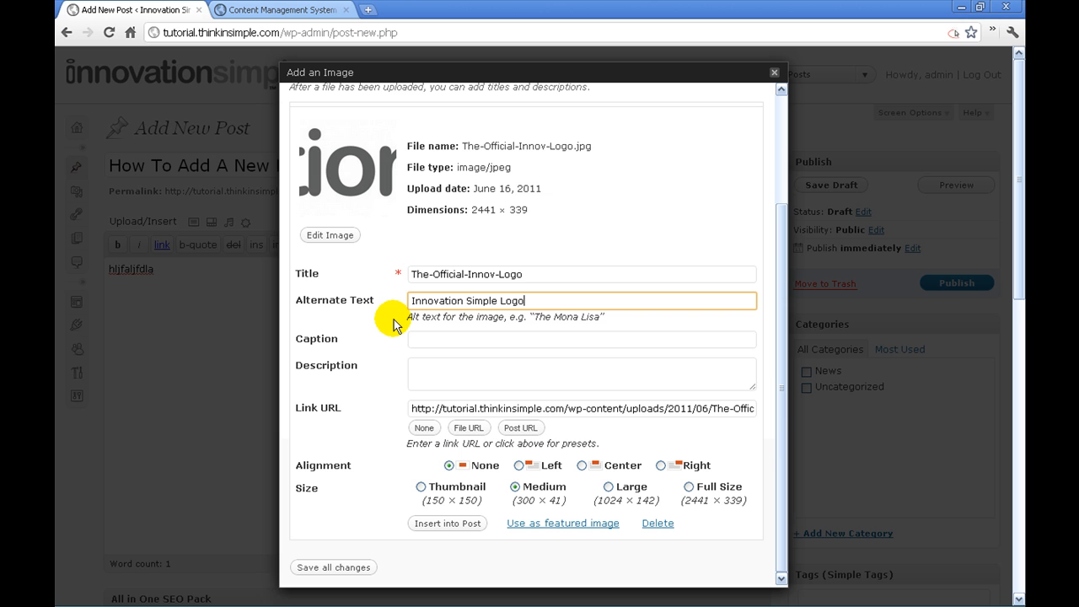
mouse_move(425, 486)
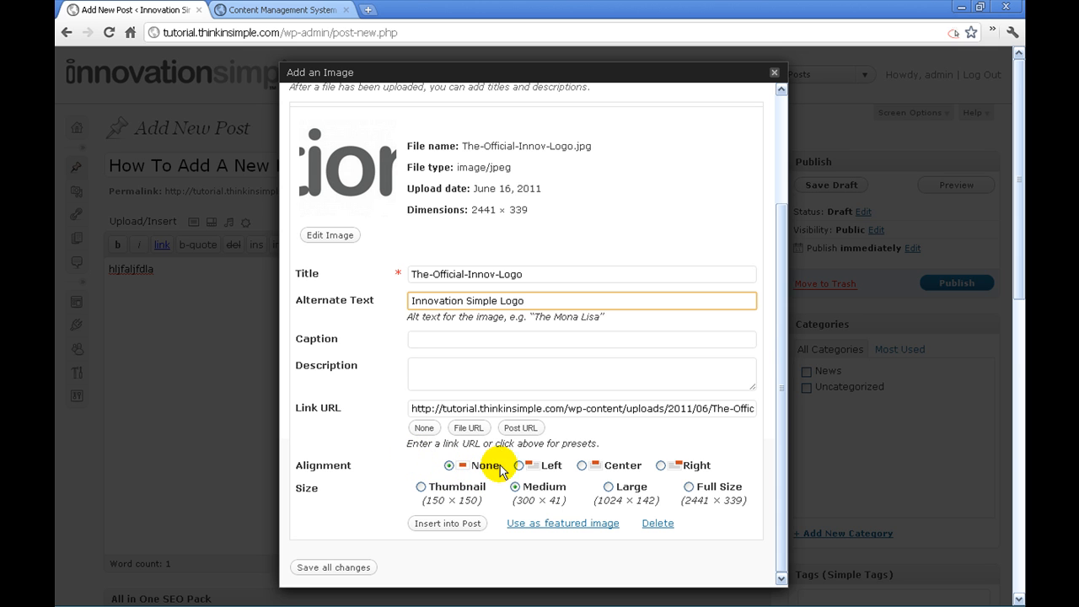
Insert the logo into the post at Medium size with Center alignment.
click(583, 465)
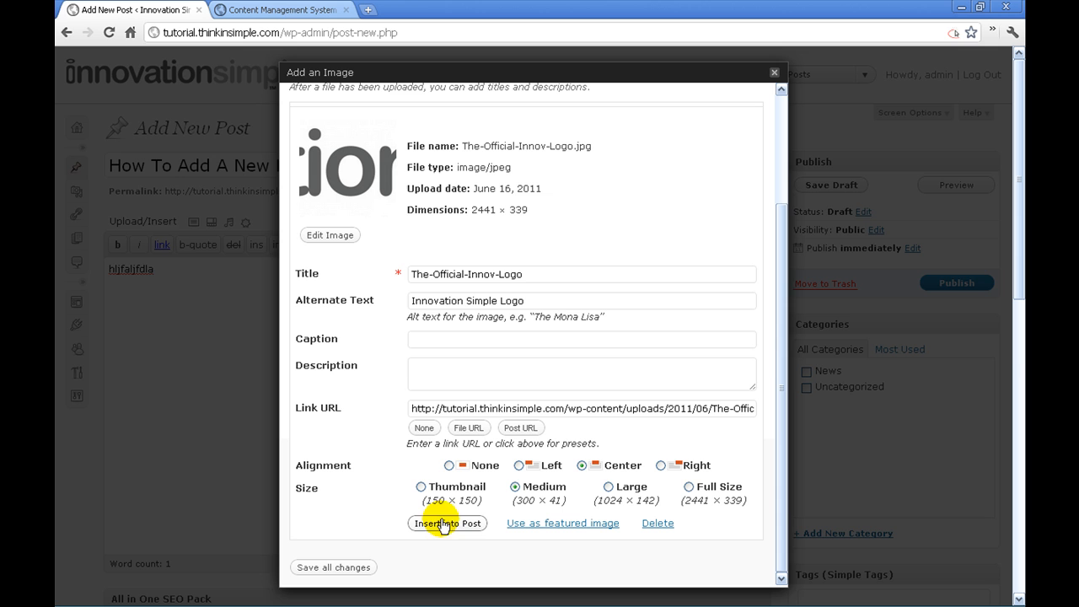
mouse_move(434, 552)
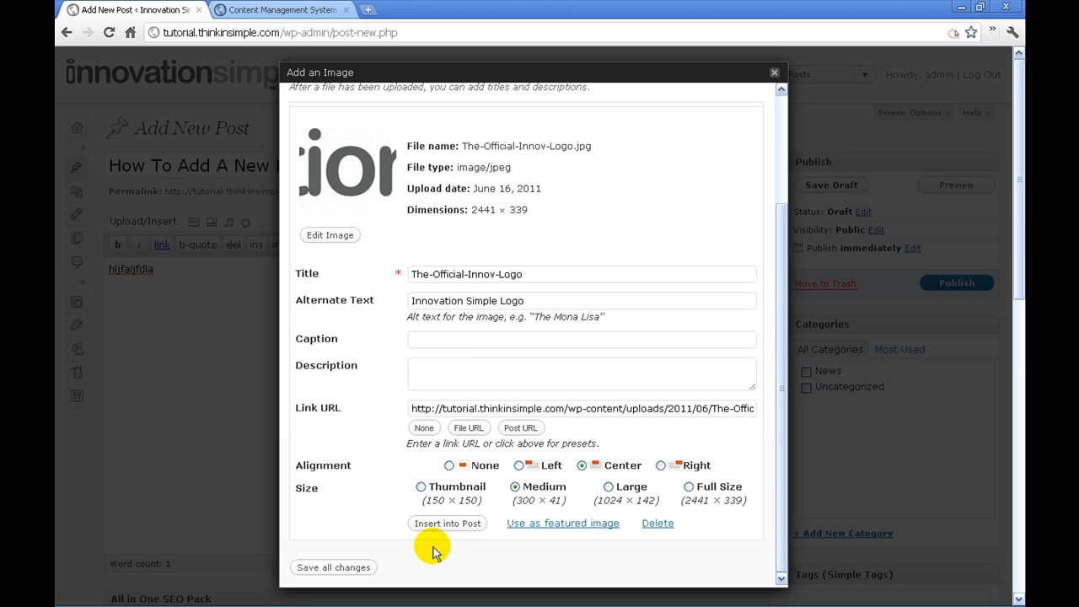
click(448, 522)
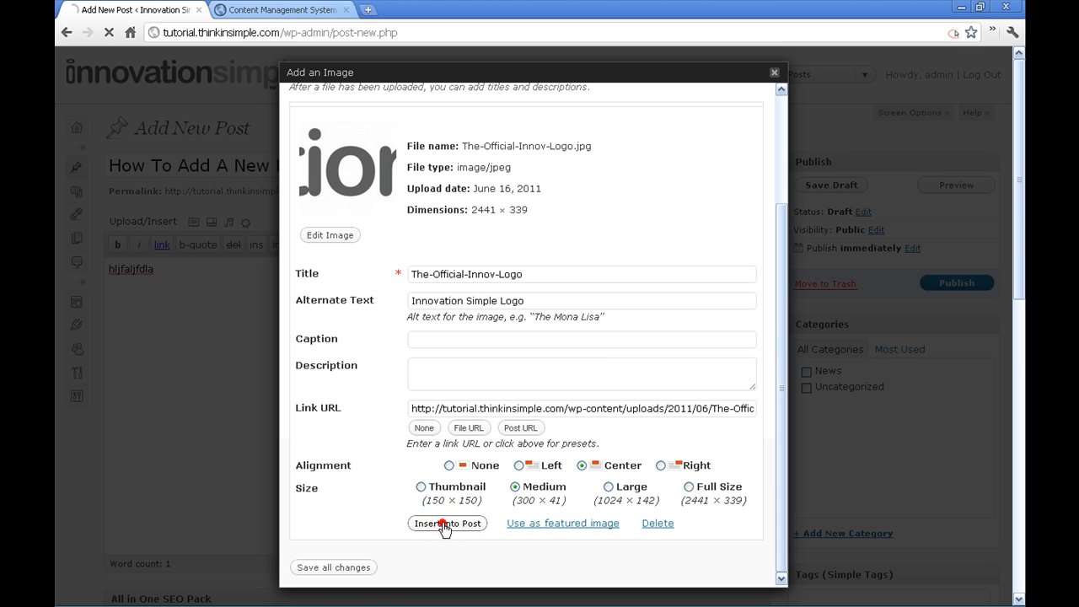
click(448, 522)
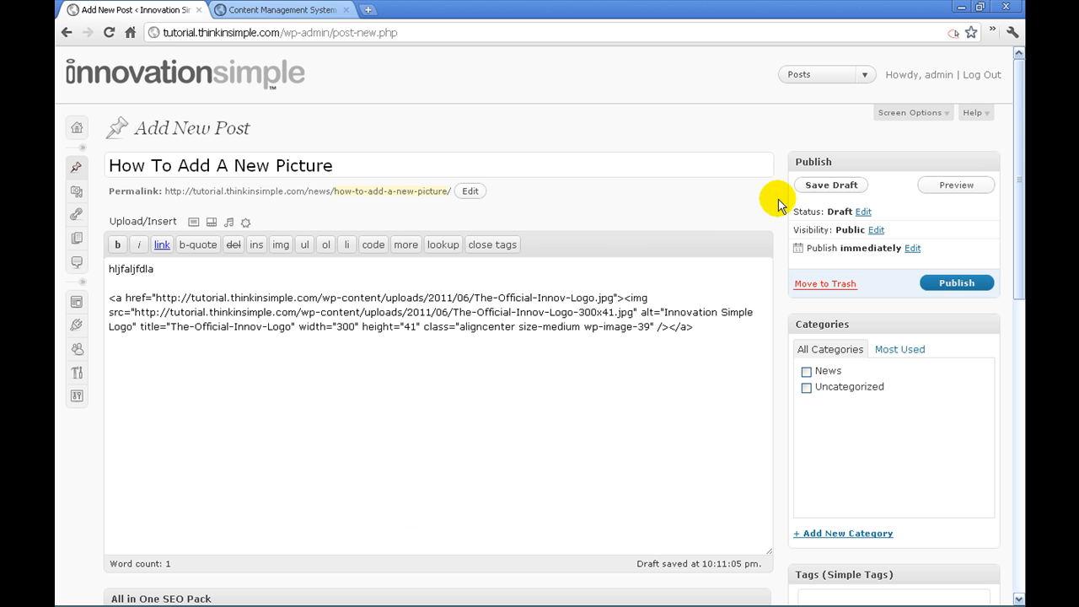
Save the post draft and preview it showing the centered logo.
click(956, 282)
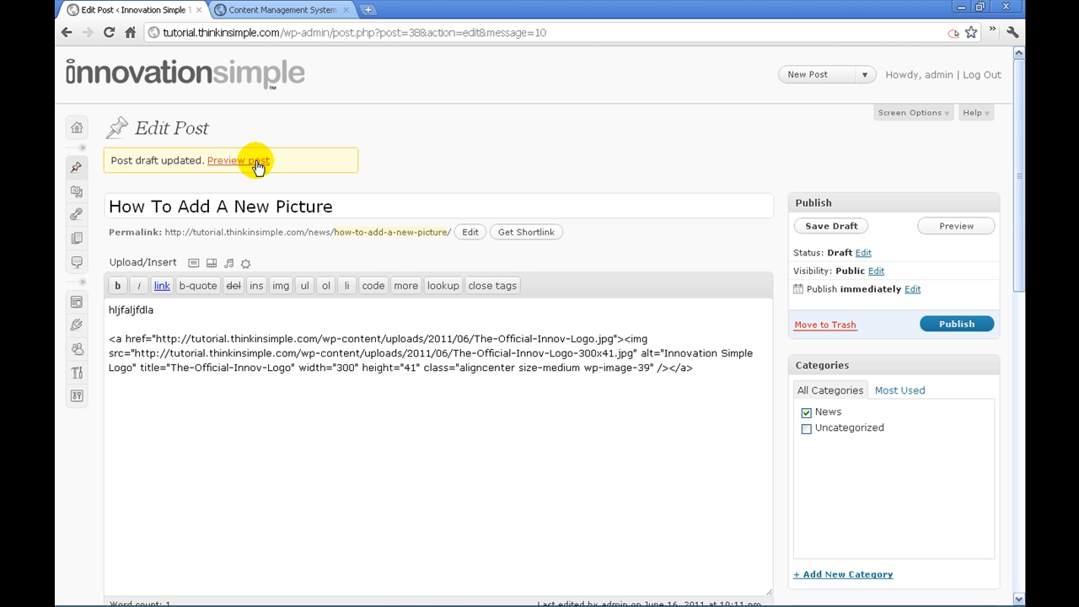
click(239, 160)
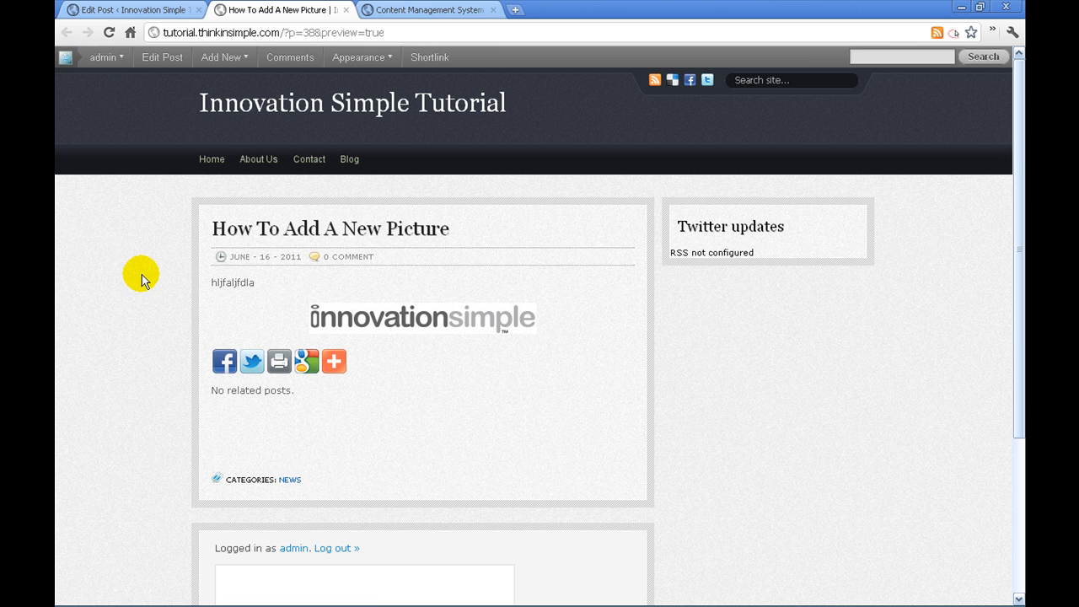
mouse_move(121, 329)
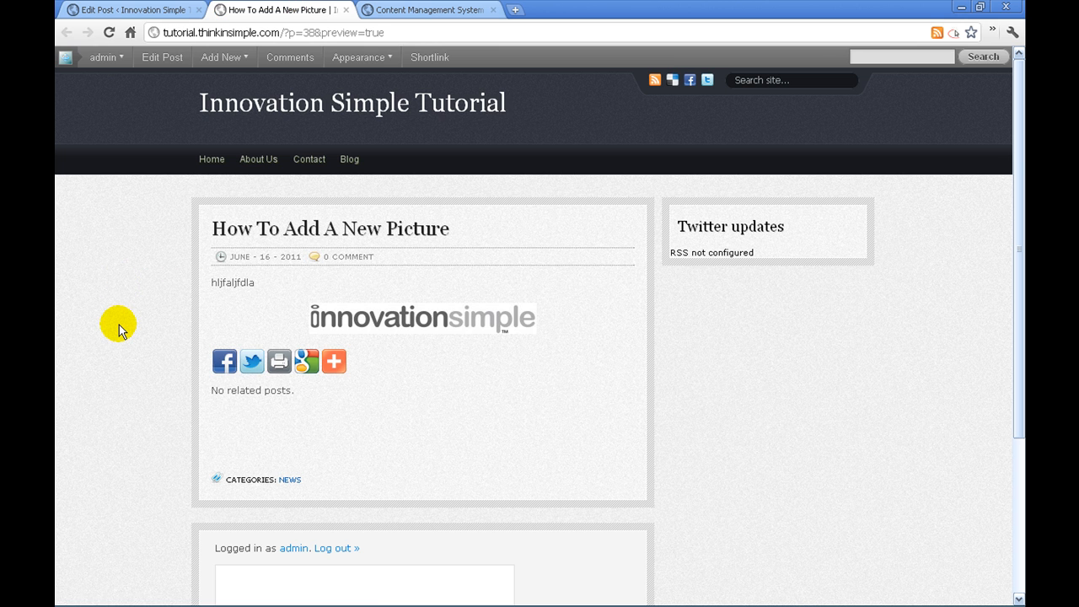
mouse_move(447, 322)
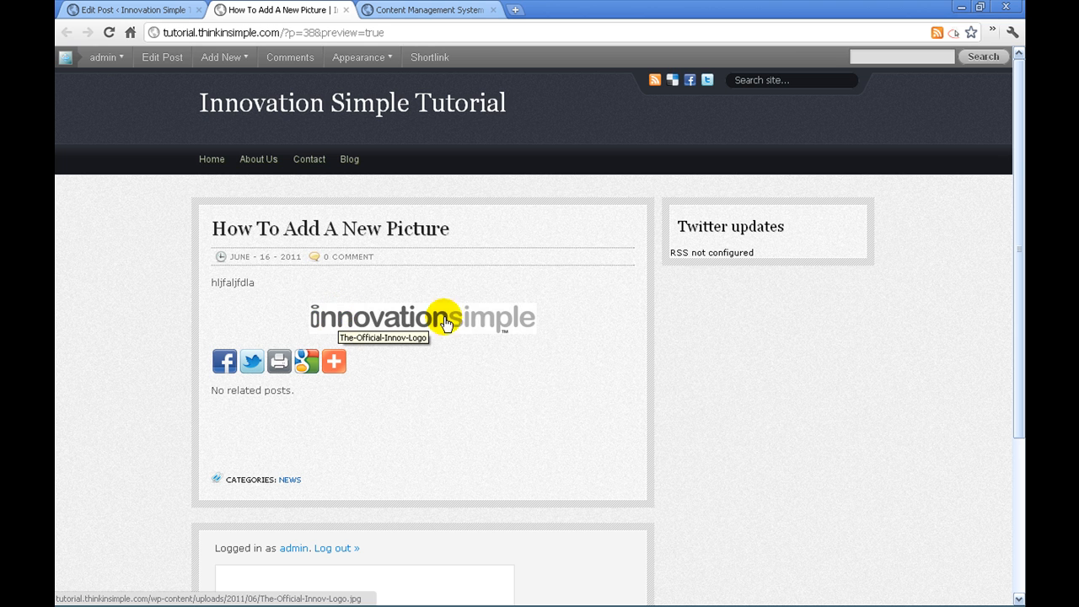
mouse_move(268, 280)
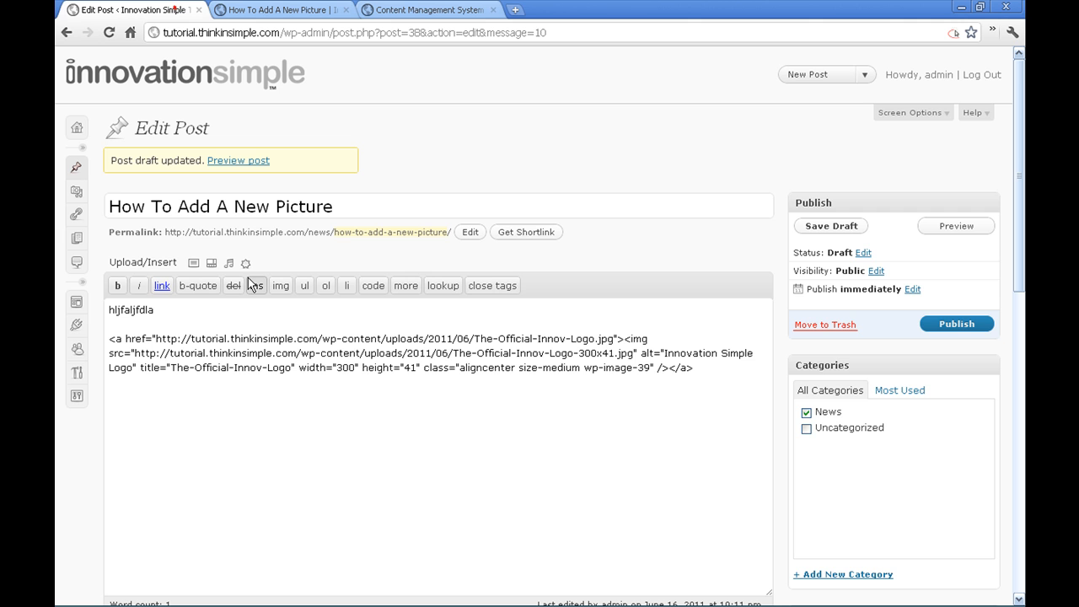
Replace the placeholder text with the intro line 'Here is how you add a picture'.
double_click(131, 310)
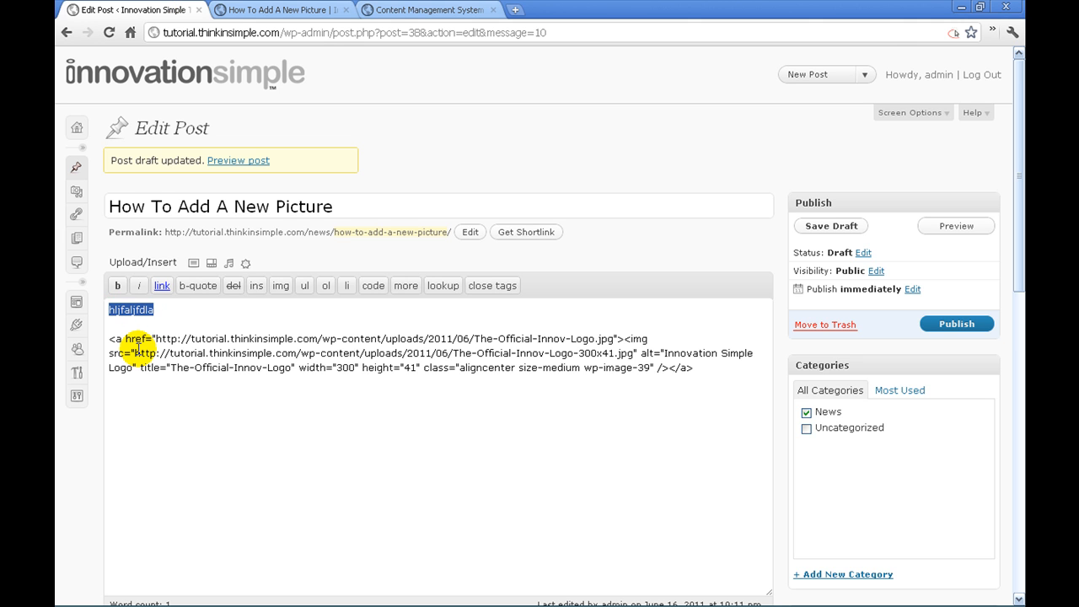
text(Here)
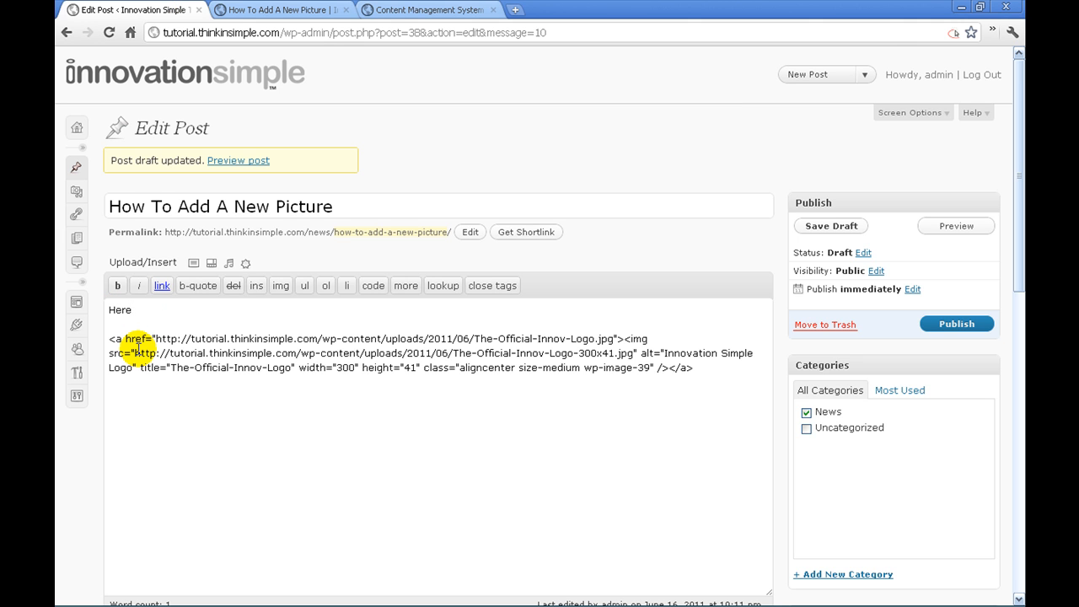
text(is ho0w)
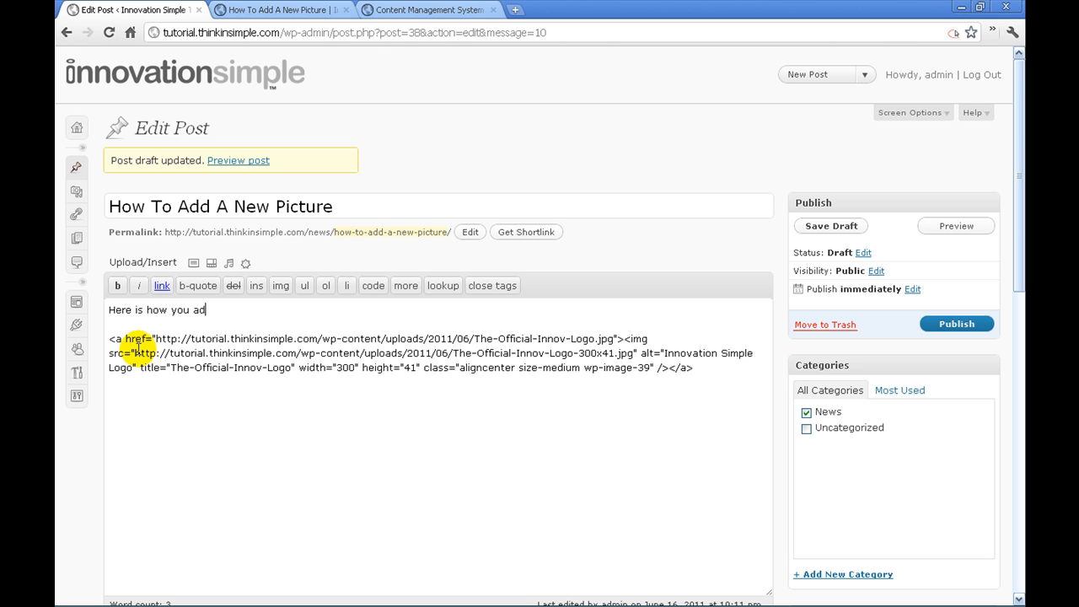
text(d a picture.)
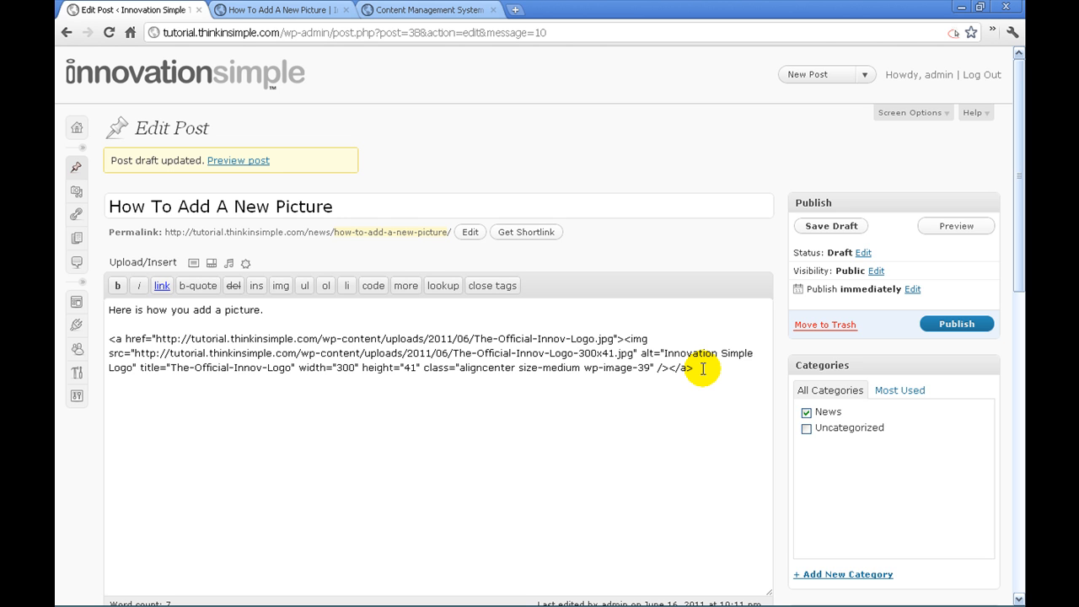
Add 'That is the official Innovation Simple Logo.' below the image.
text(That is the o)
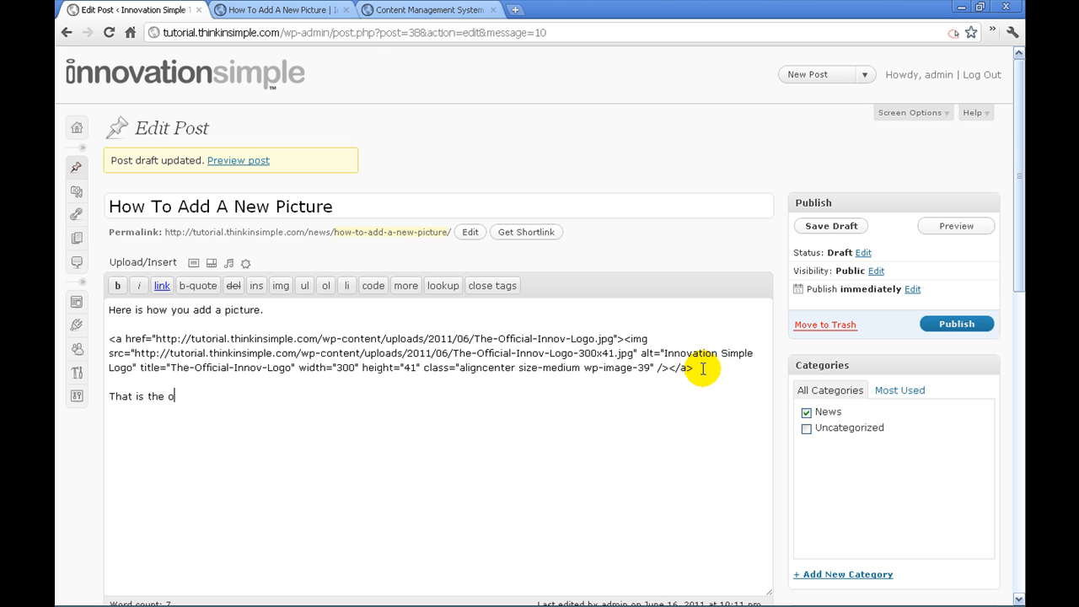
text(fficial)
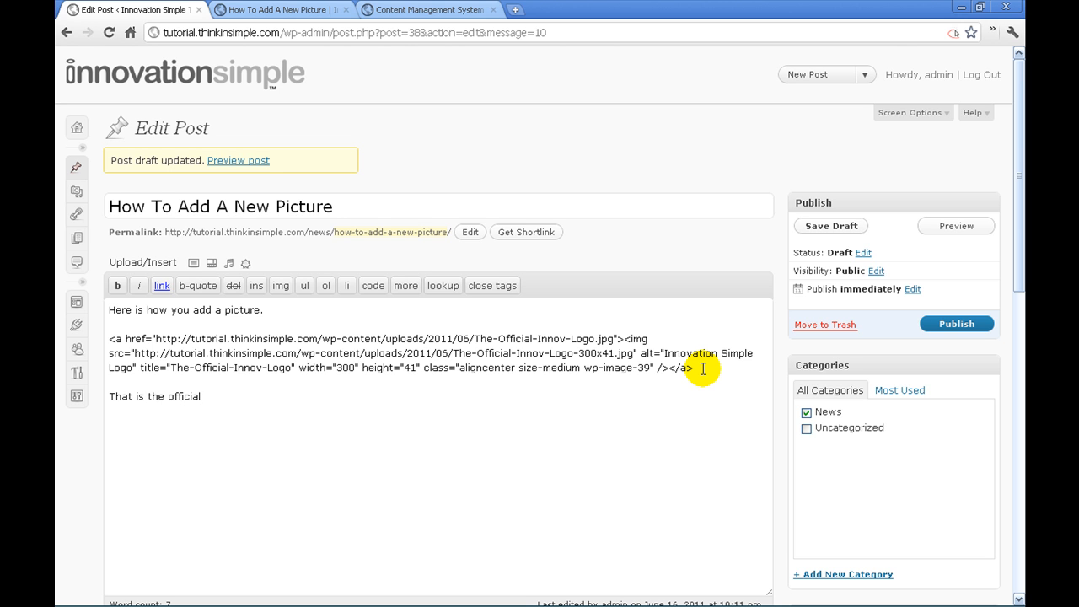
text(Innovation Simpl)
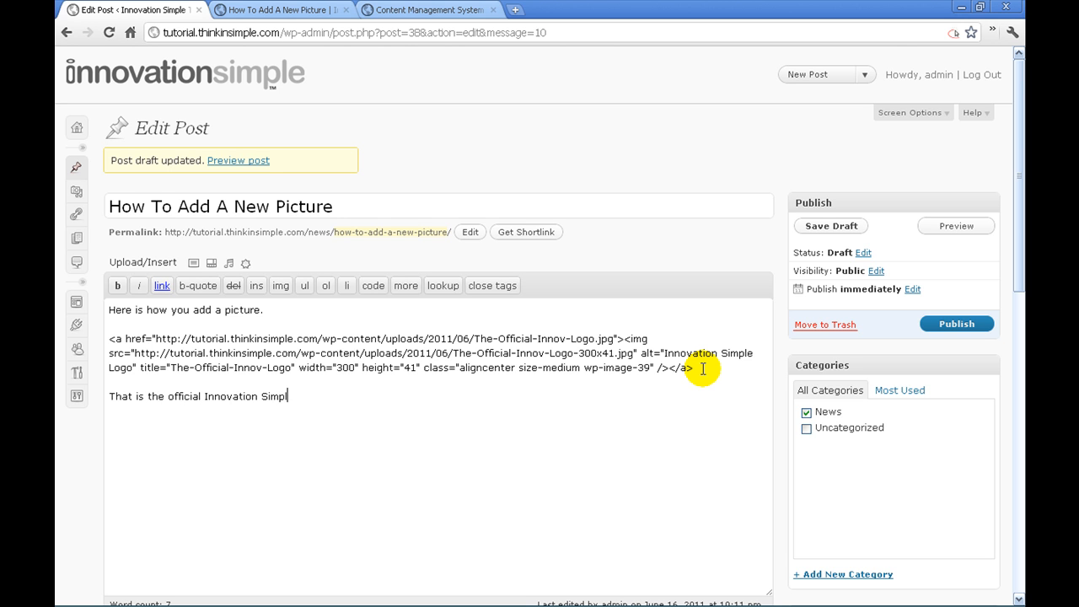
text(e Logo.)
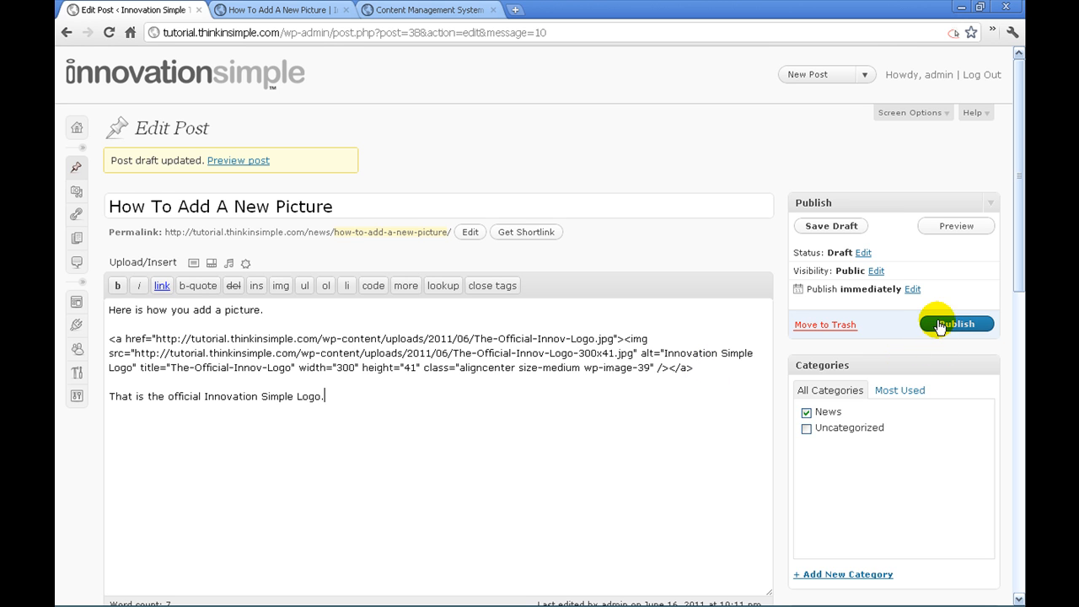
mouse_move(822, 218)
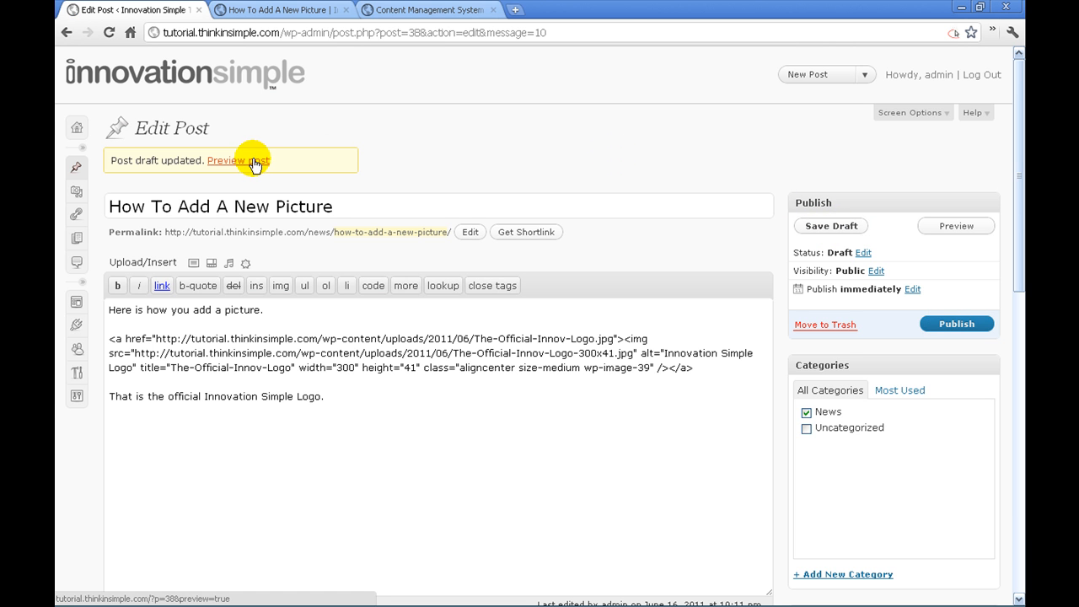
Preview the revised post with the logo centered between both sentences.
click(239, 160)
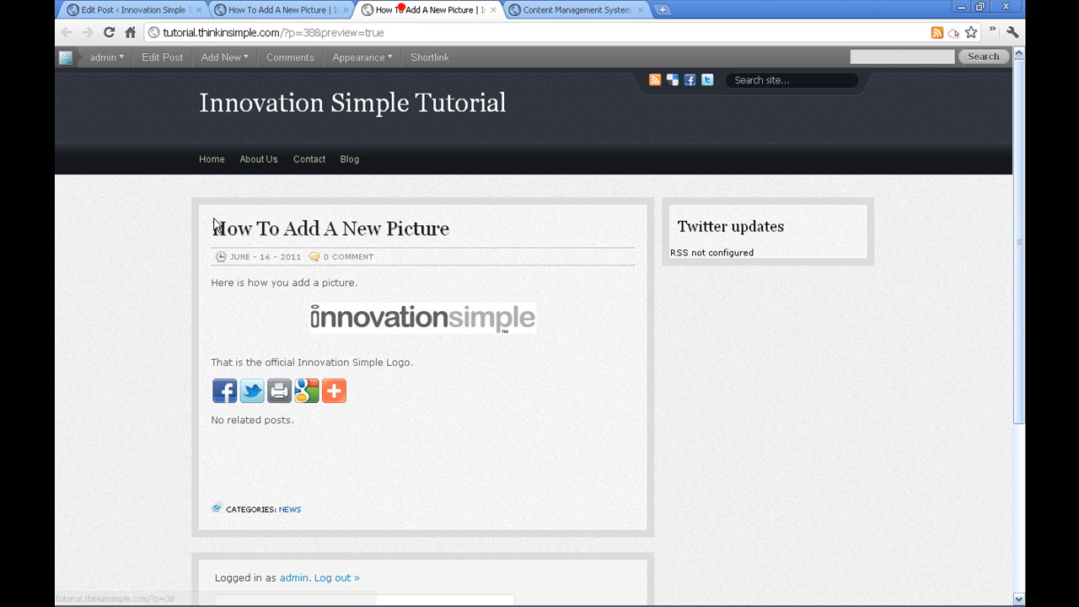
scroll(down, 3)
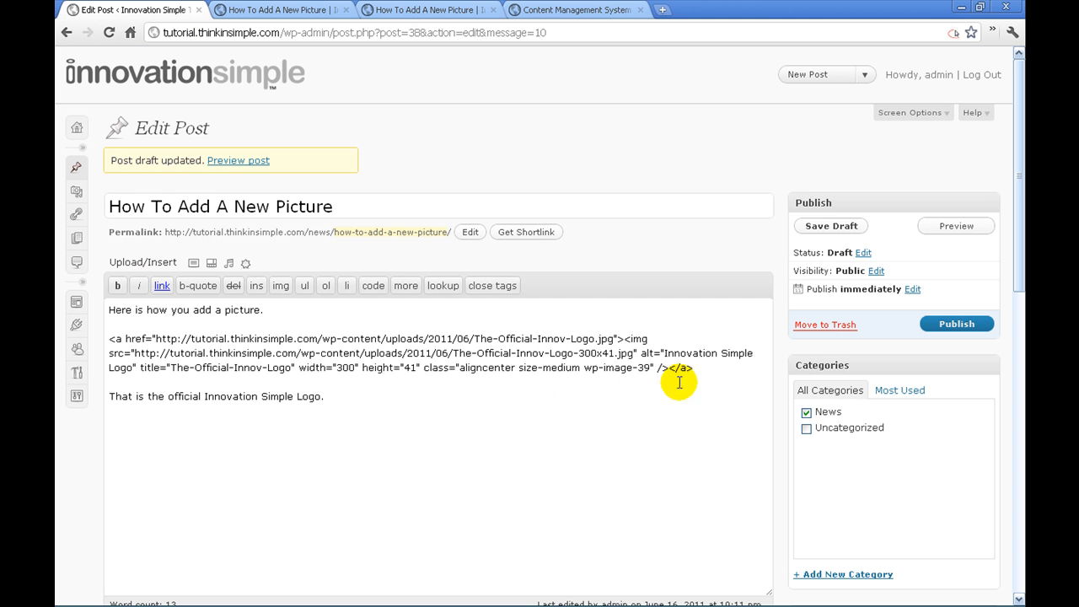
Review the logo's centered image code between the two sentences, then place the cursor after the final sentence.
double_click(615, 367)
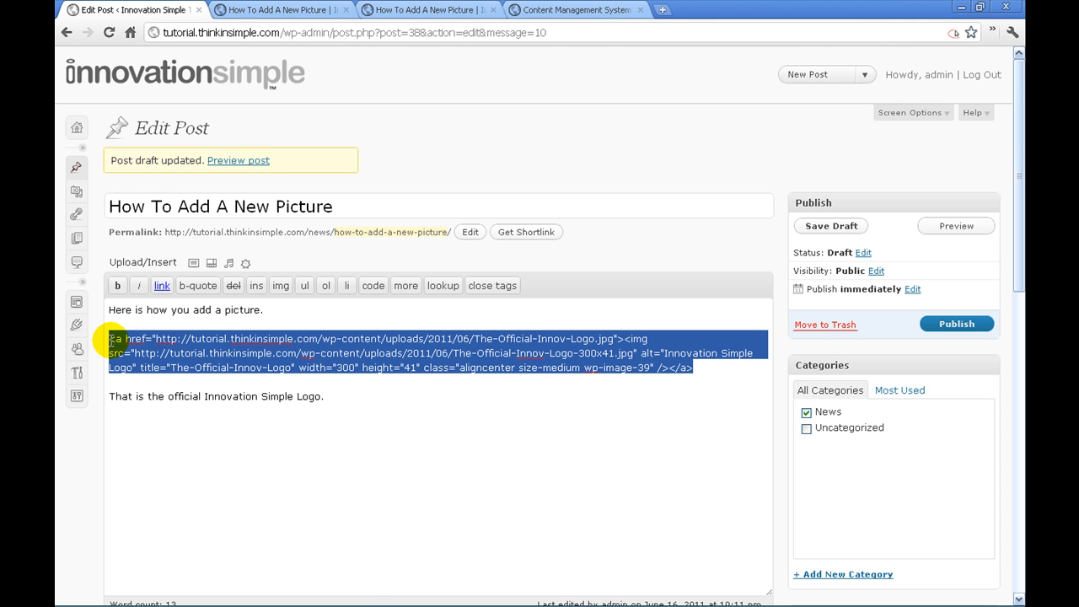
mouse_move(200, 285)
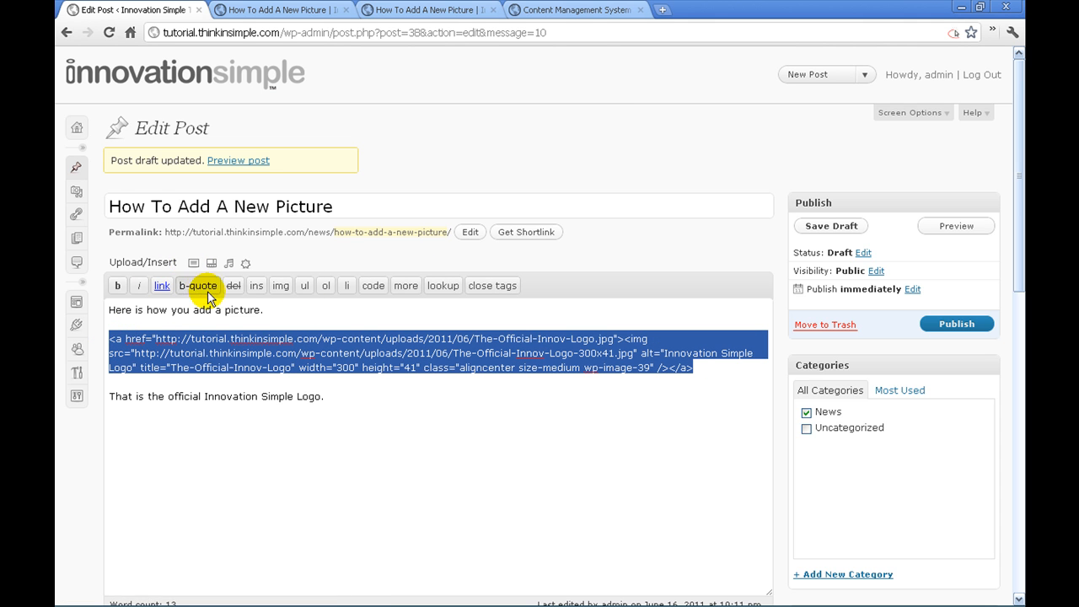
click(487, 470)
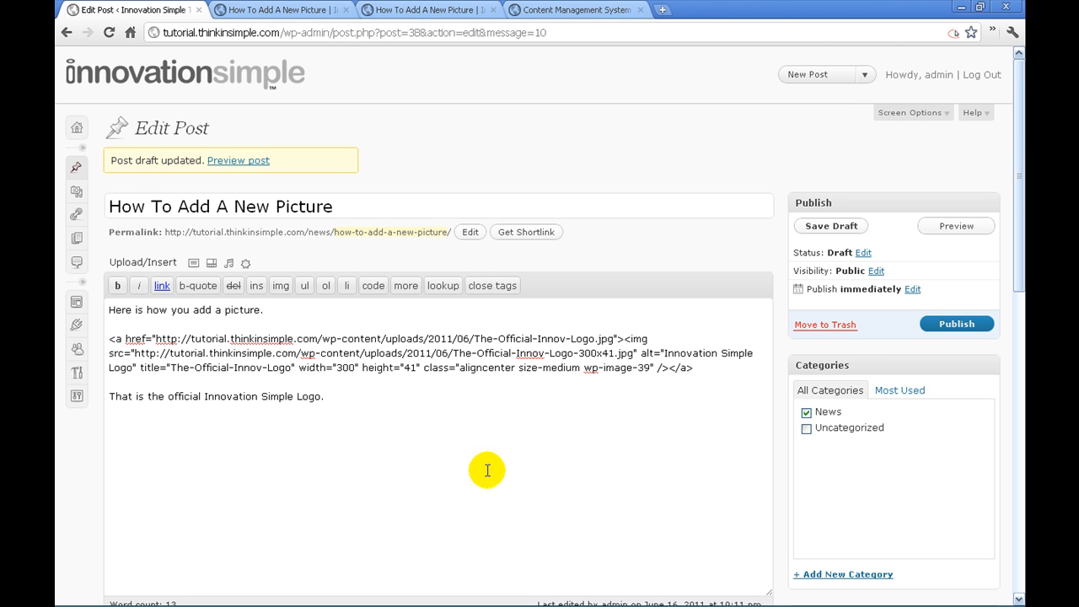
mouse_move(621, 437)
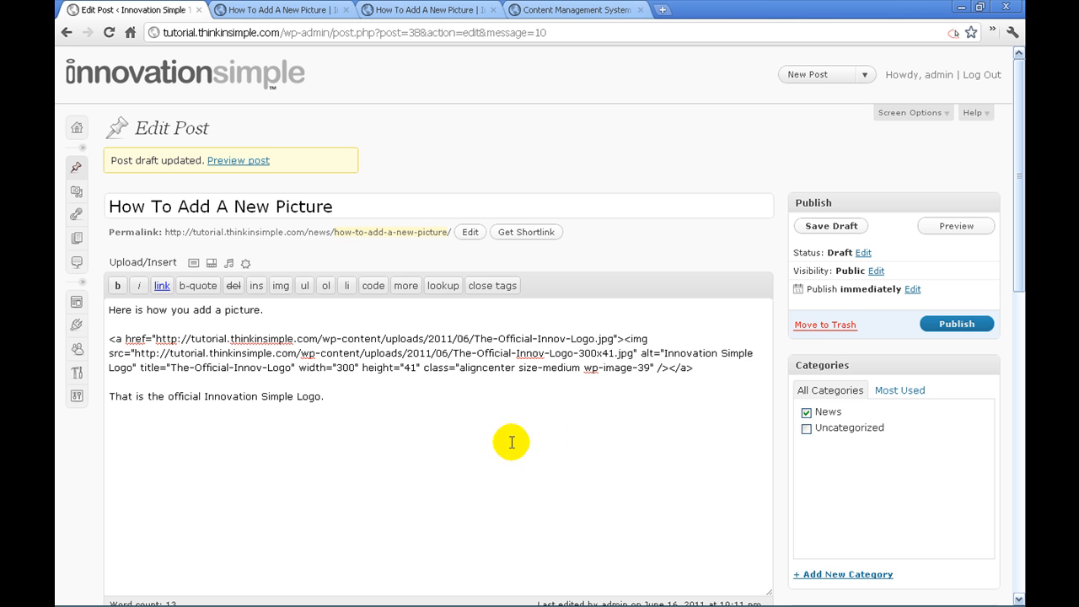
mouse_move(331, 376)
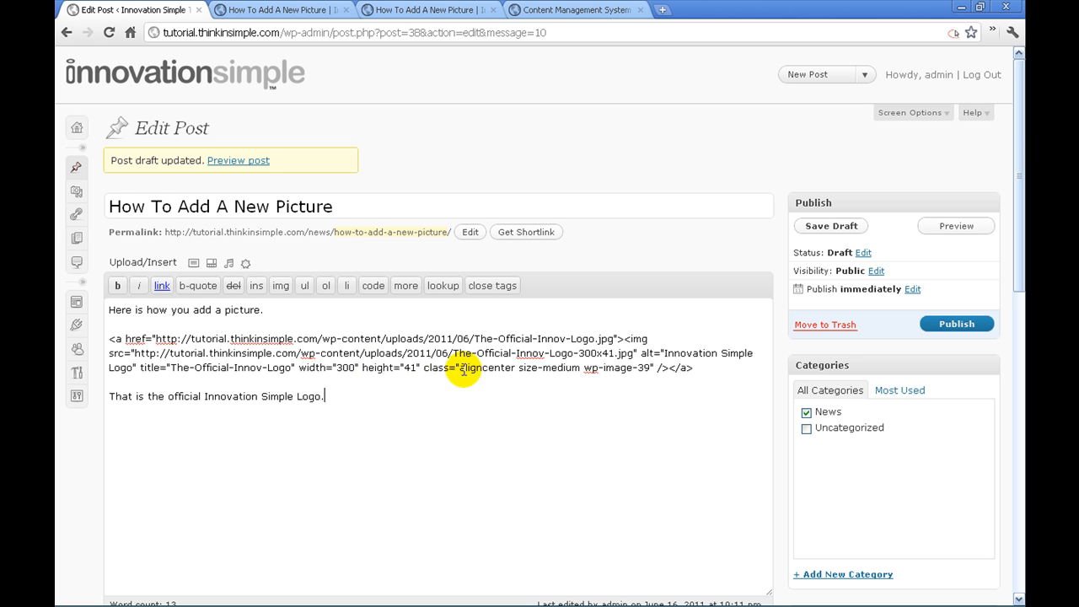
mouse_move(598, 382)
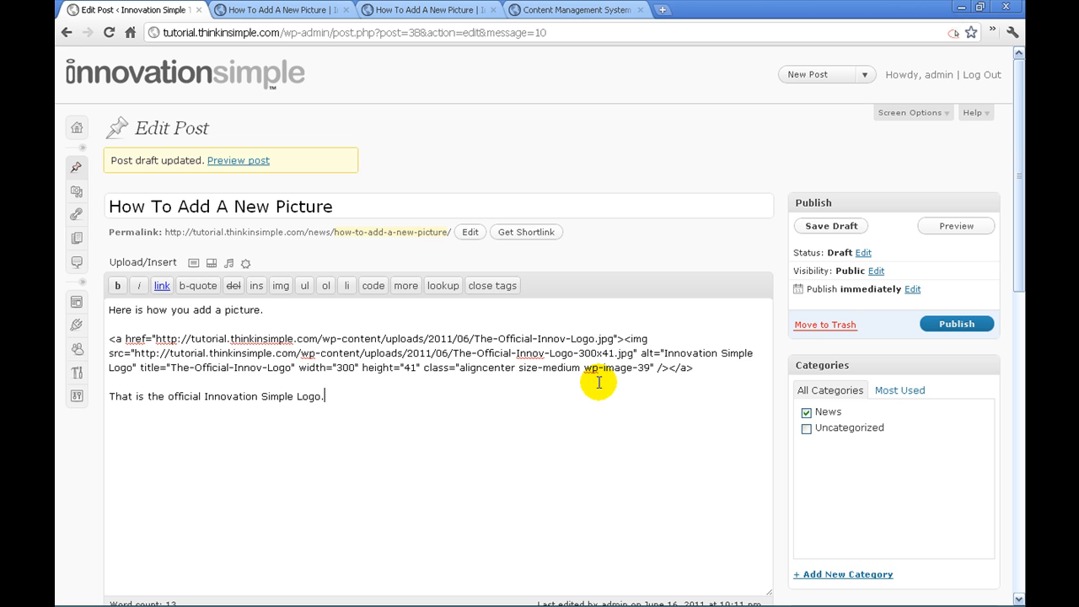
mouse_move(580, 383)
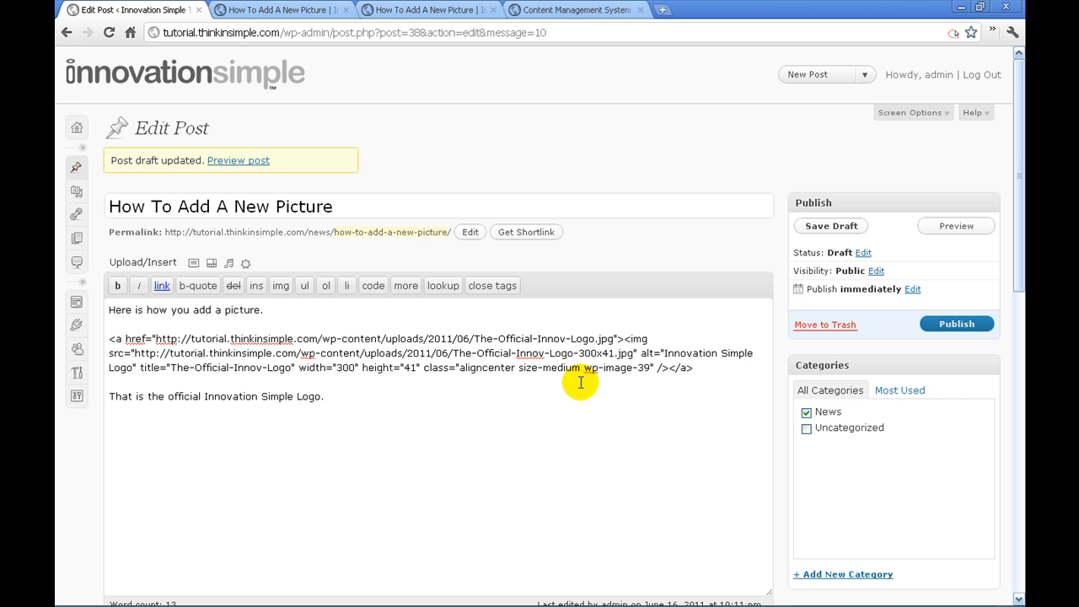
click(324, 396)
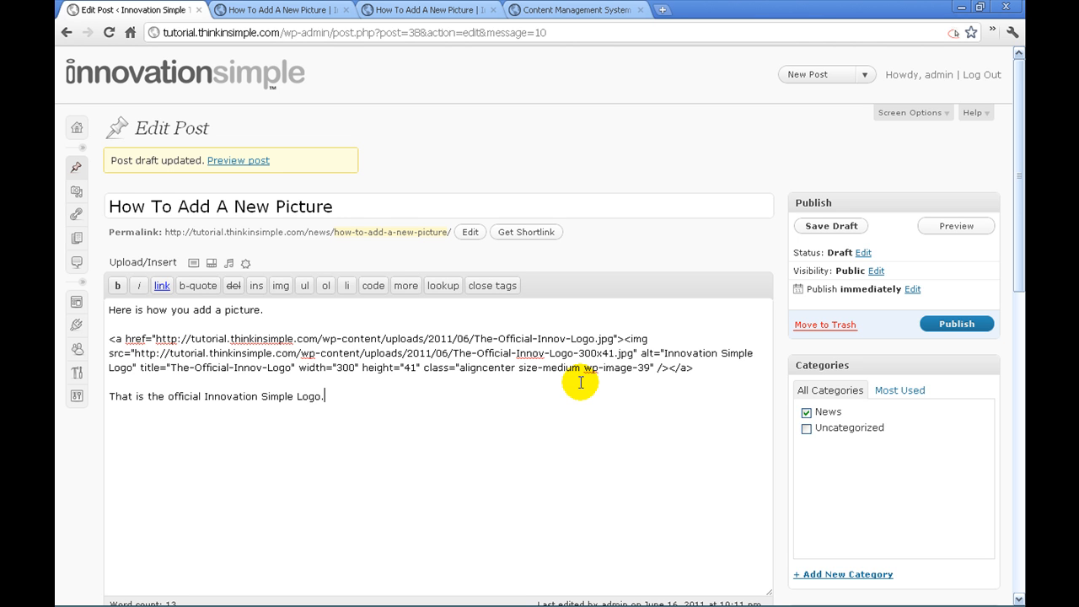